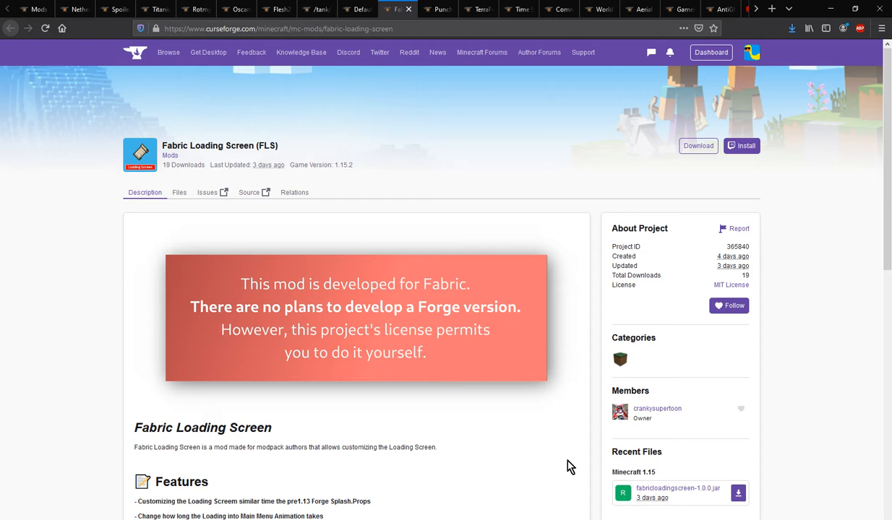
# Review the mod page's bonus feature about per-world game rules
pyautogui.scroll(-3)
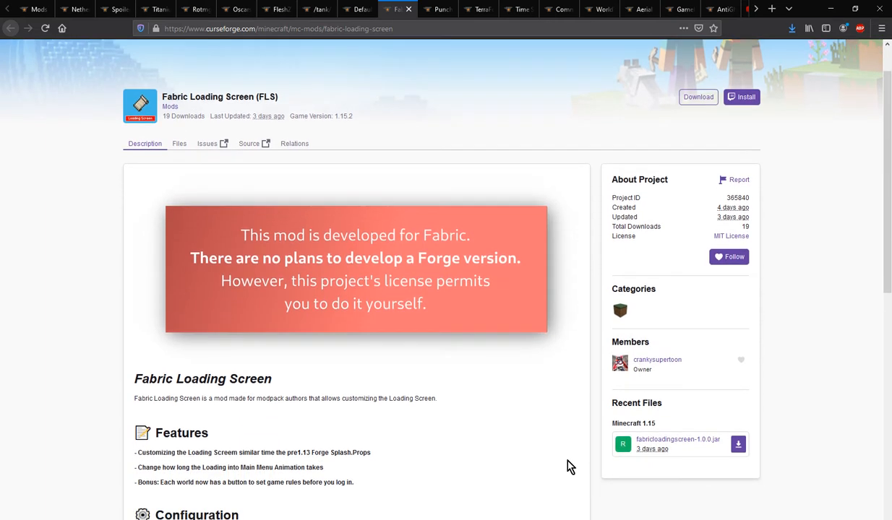
pyautogui.scroll(-3)
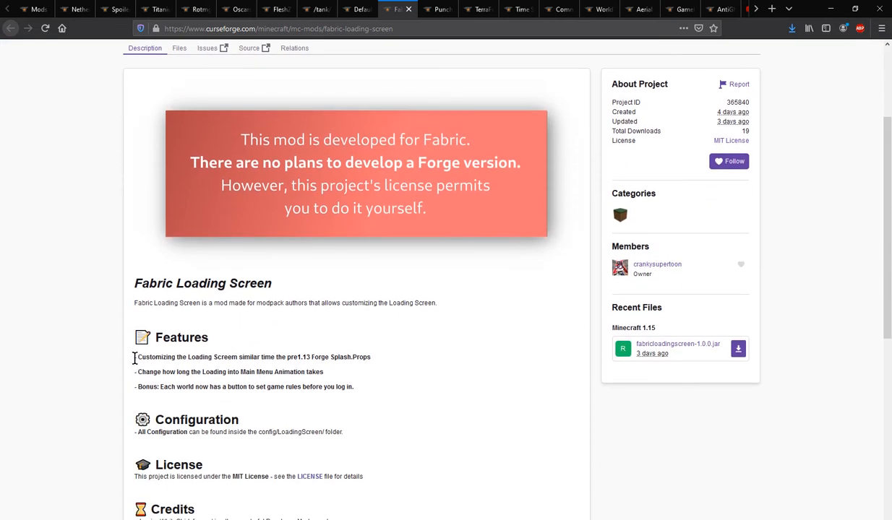
pyautogui.tripleClick(253, 357)
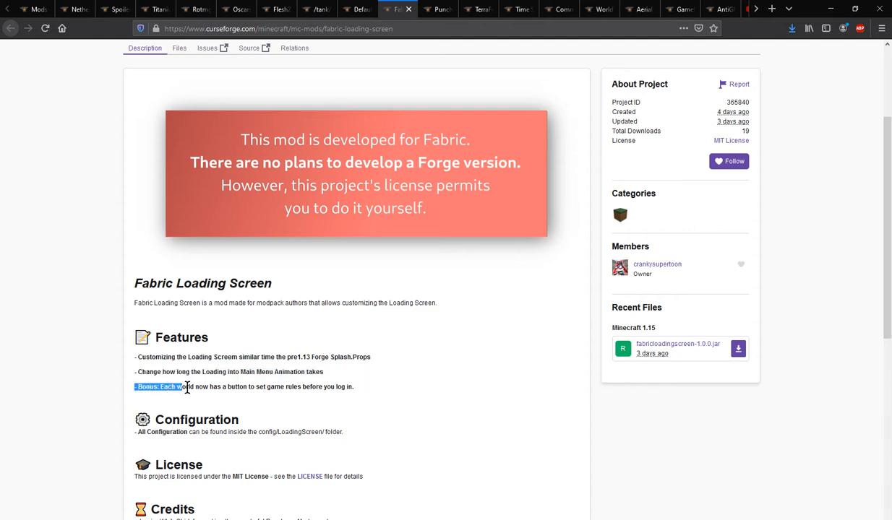
pyautogui.moveTo(185, 388); pyautogui.dragTo(251, 387)
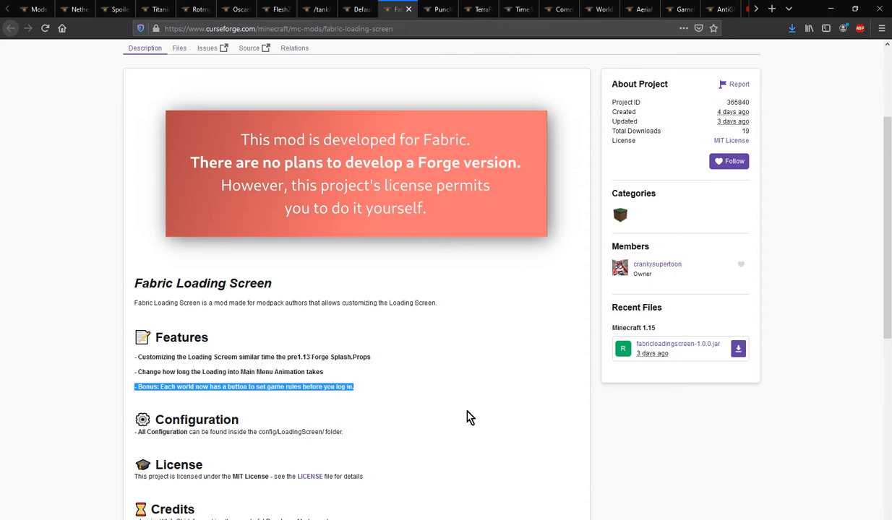
pyautogui.scroll(3)
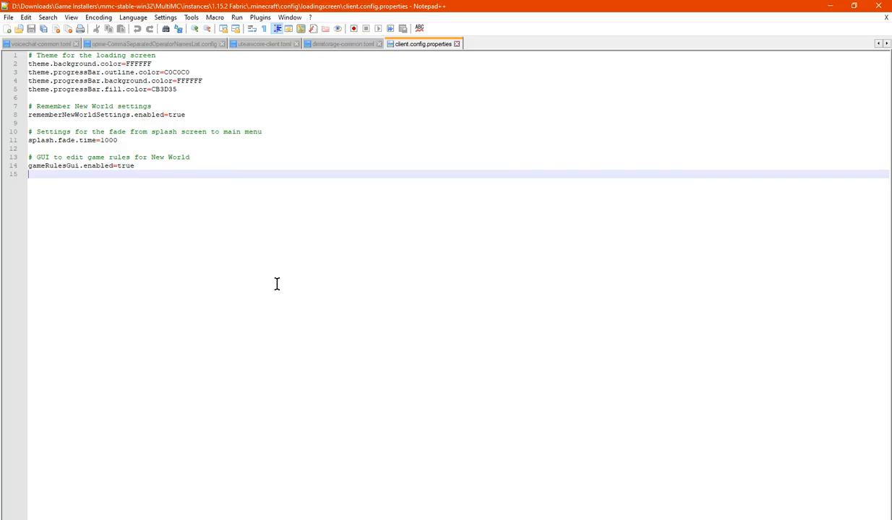
pyautogui.moveTo(295, 291)
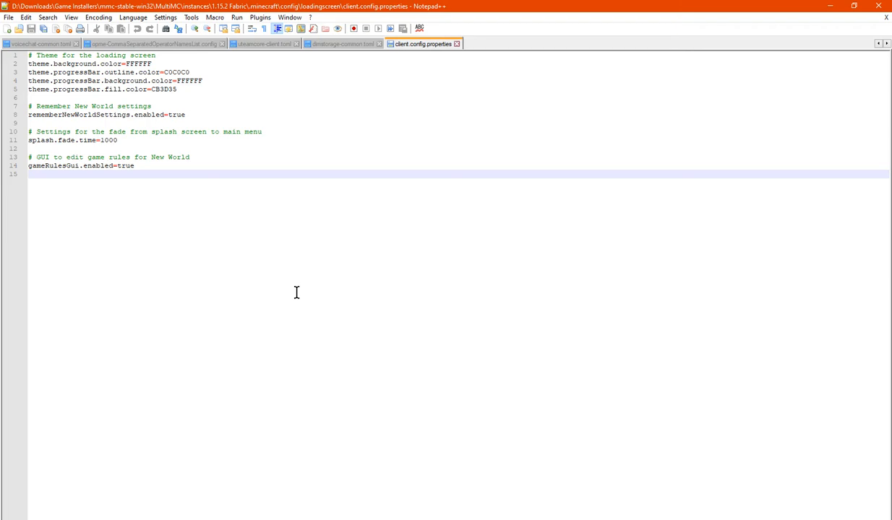
pyautogui.moveTo(403, 347)
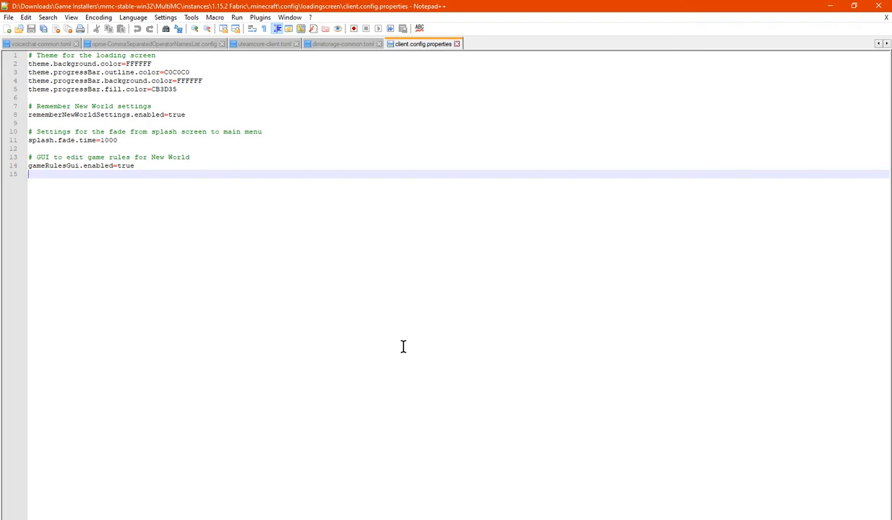
pyautogui.moveTo(477, 464)
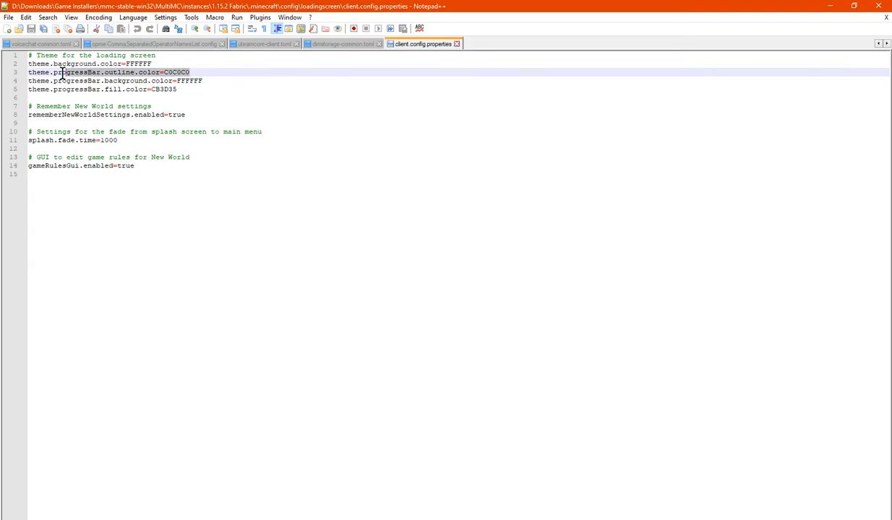
pyautogui.click(179, 89)
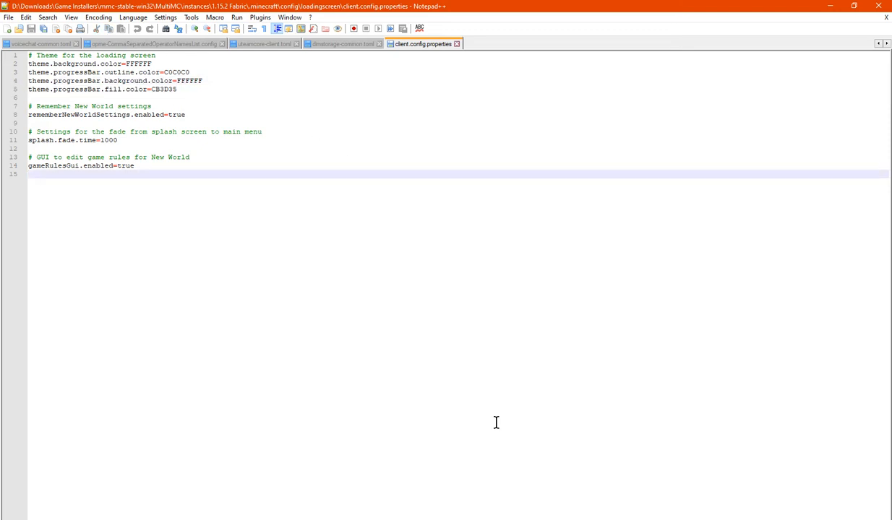
pyautogui.moveTo(428, 416)
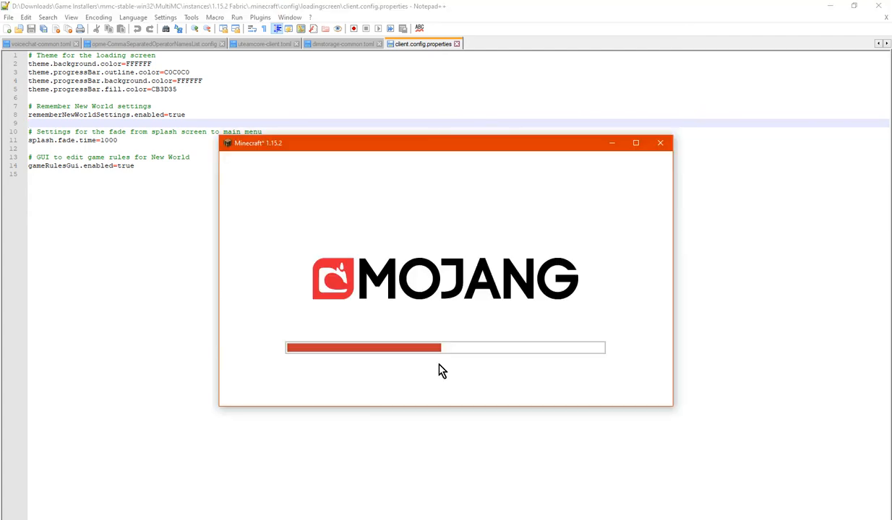
pyautogui.moveTo(456, 358)
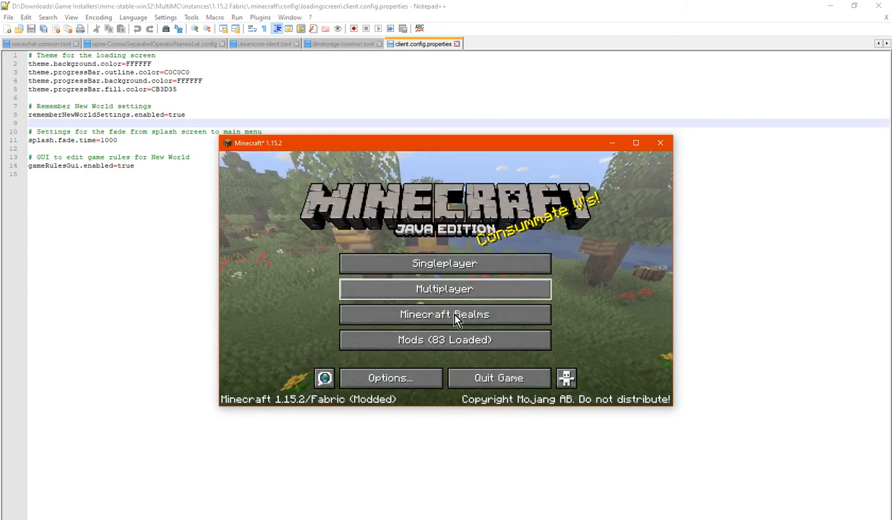
# Go from Singleplayer to Create New World, reaching the Game Rules button
pyautogui.click(445, 263)
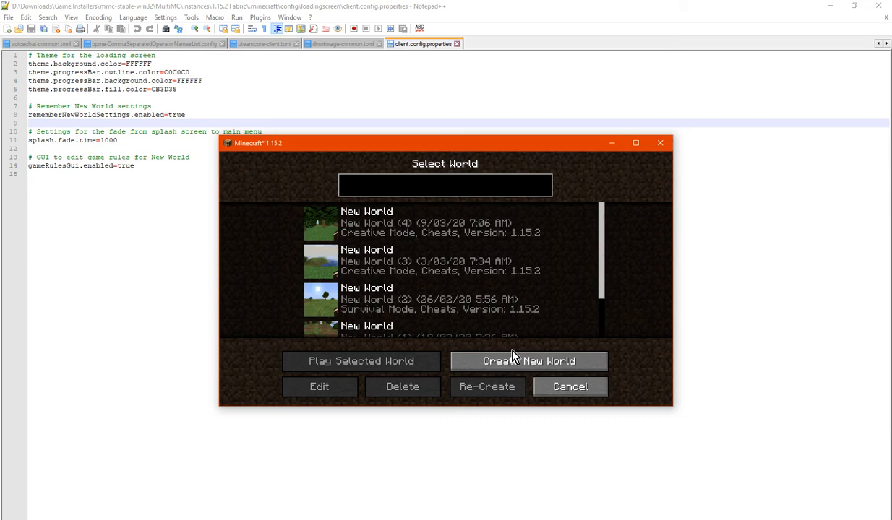
pyautogui.click(528, 362)
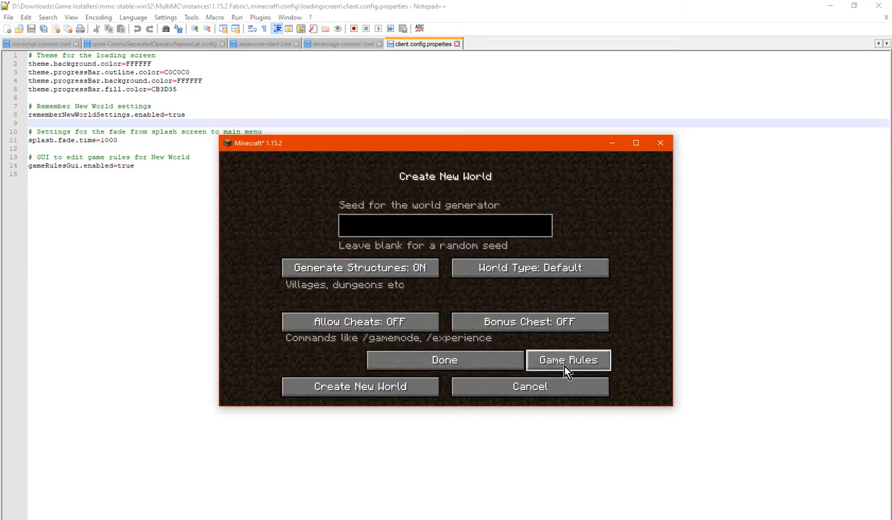
# Browse the game rules editor, checking values like randomTickSpeed 3 and spawnRadius 10
pyautogui.click(568, 360)
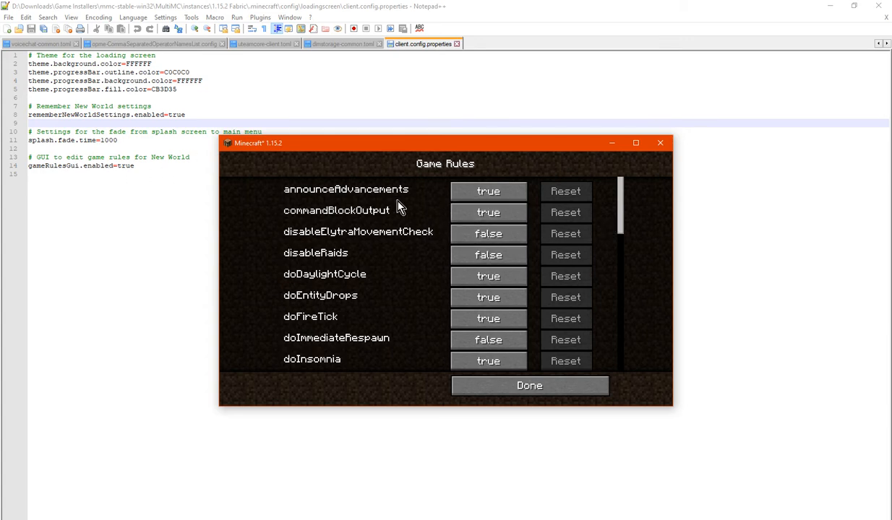
pyautogui.moveTo(411, 214)
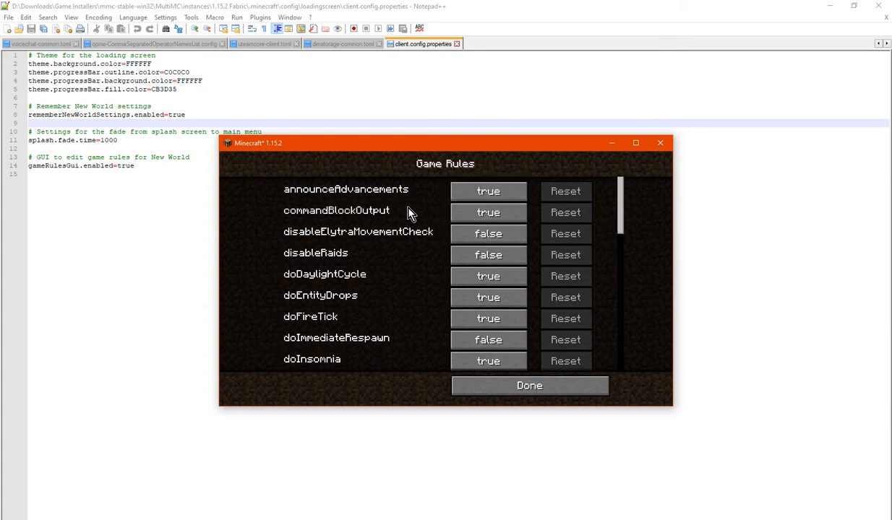
pyautogui.moveTo(391, 200)
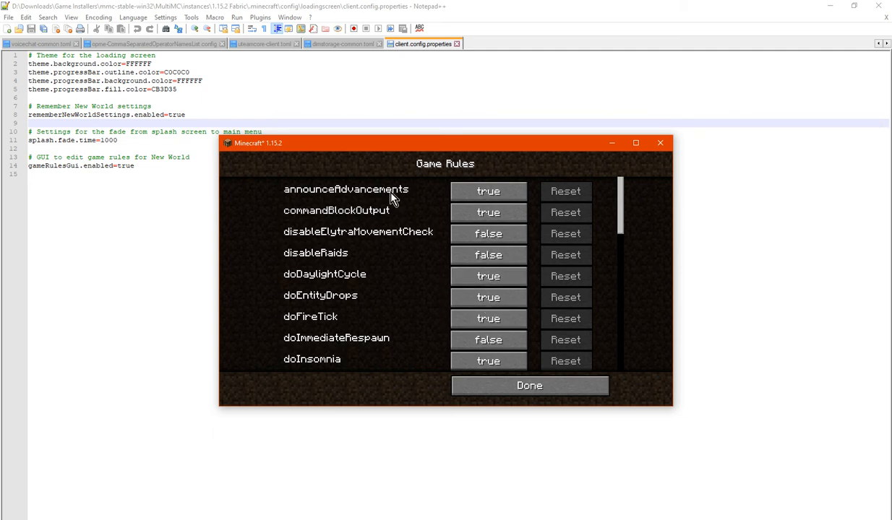
pyautogui.moveTo(364, 197)
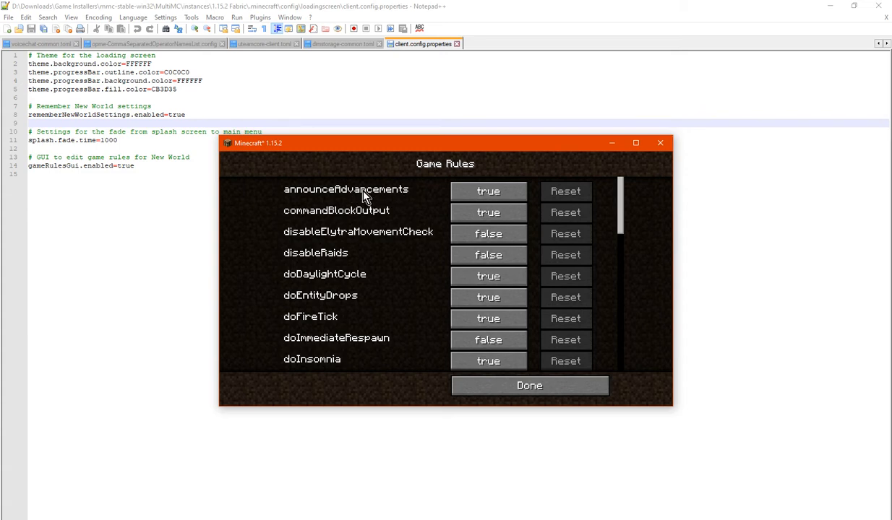
pyautogui.moveTo(354, 217)
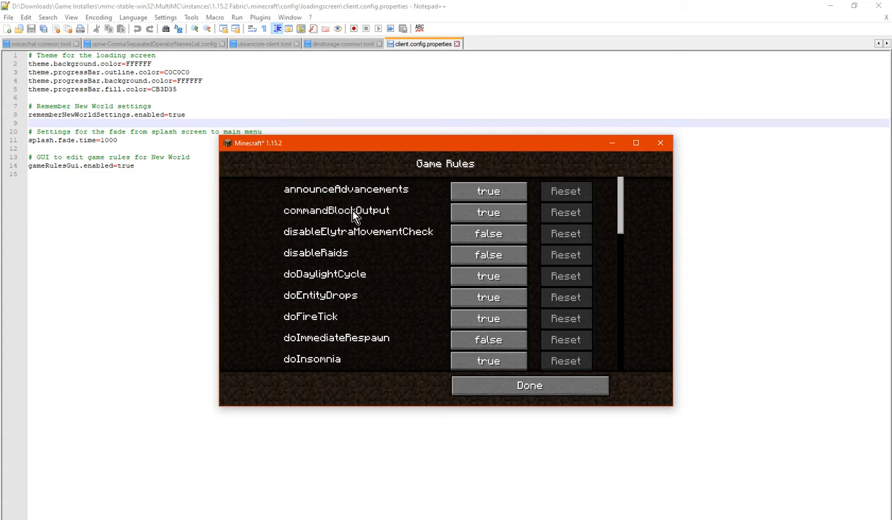
pyautogui.moveTo(361, 242)
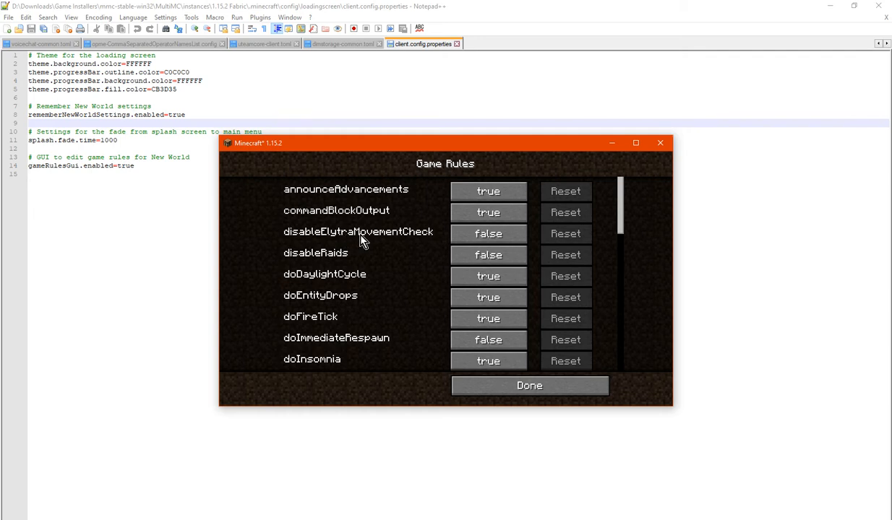
pyautogui.moveTo(406, 255)
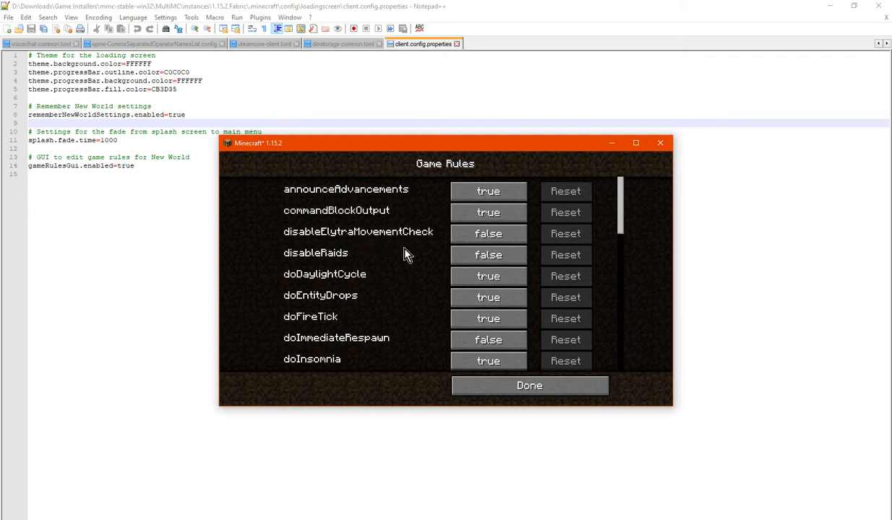
pyautogui.scroll(-3)
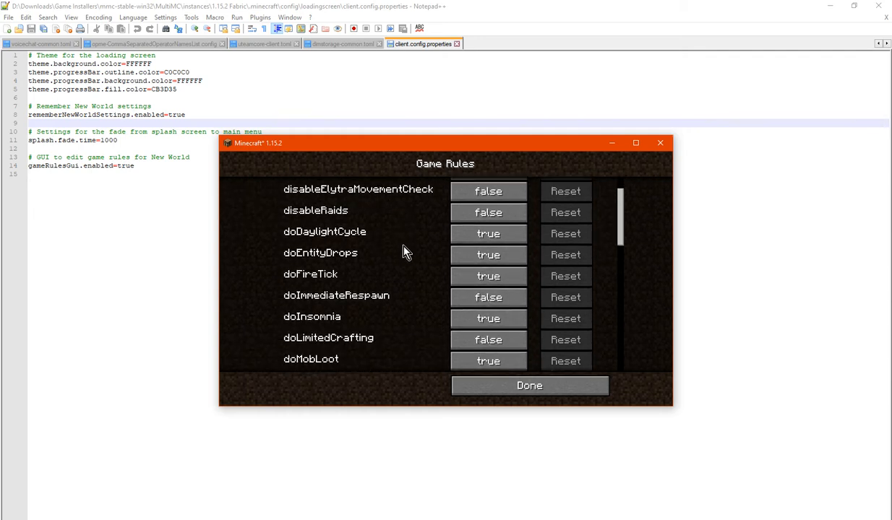
pyautogui.scroll(-3)
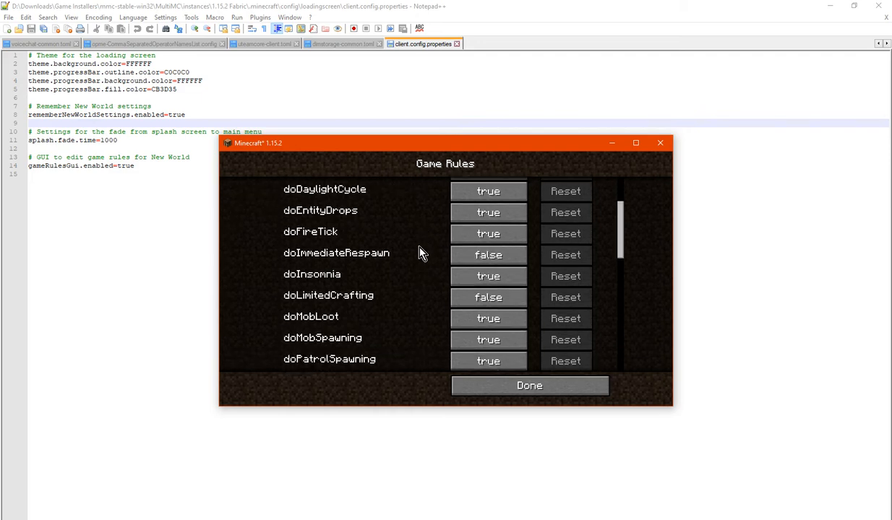
pyautogui.scroll(-3)
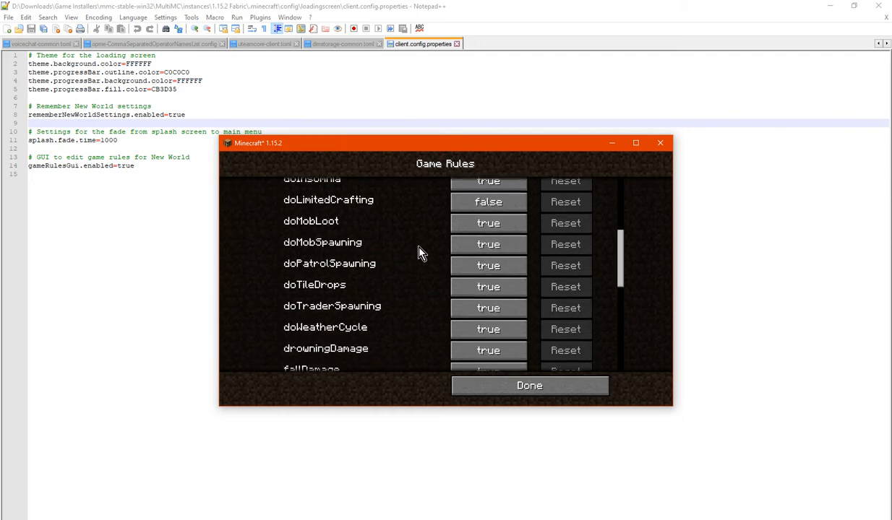
pyautogui.scroll(-3)
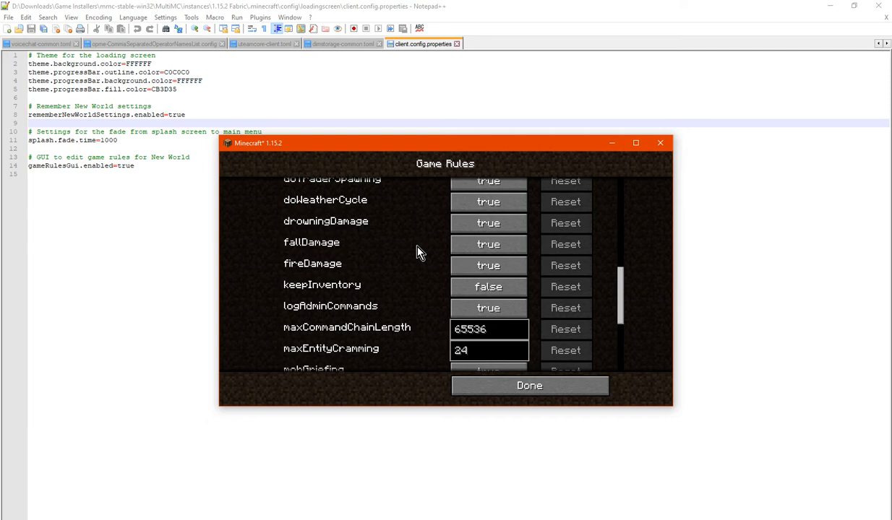
pyautogui.scroll(-3)
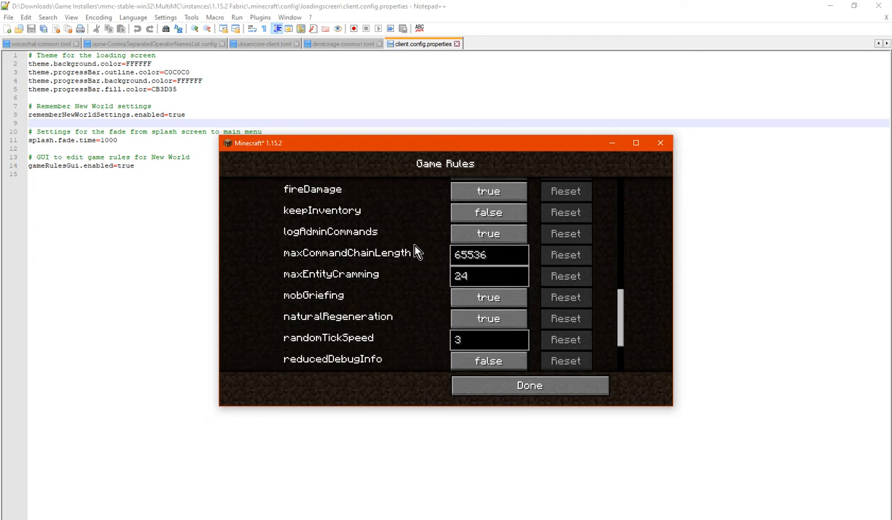
pyautogui.scroll(-3)
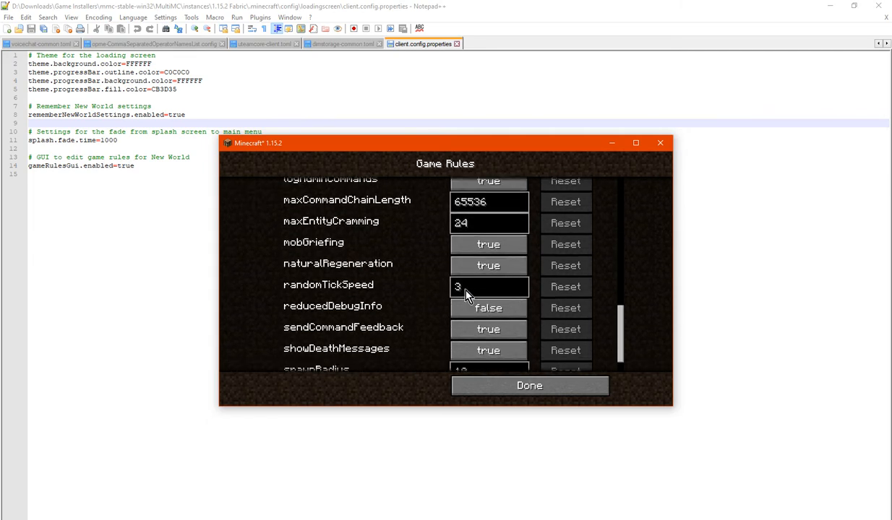
pyautogui.moveTo(426, 318)
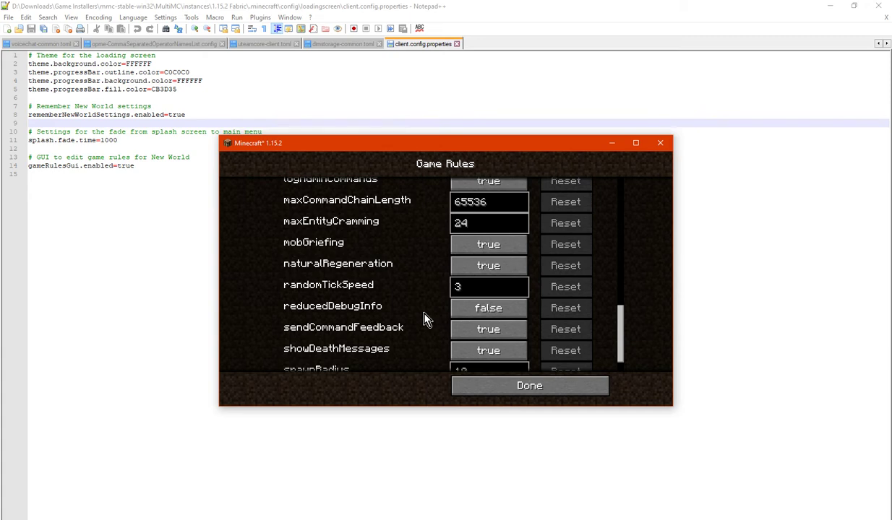
pyautogui.moveTo(471, 297)
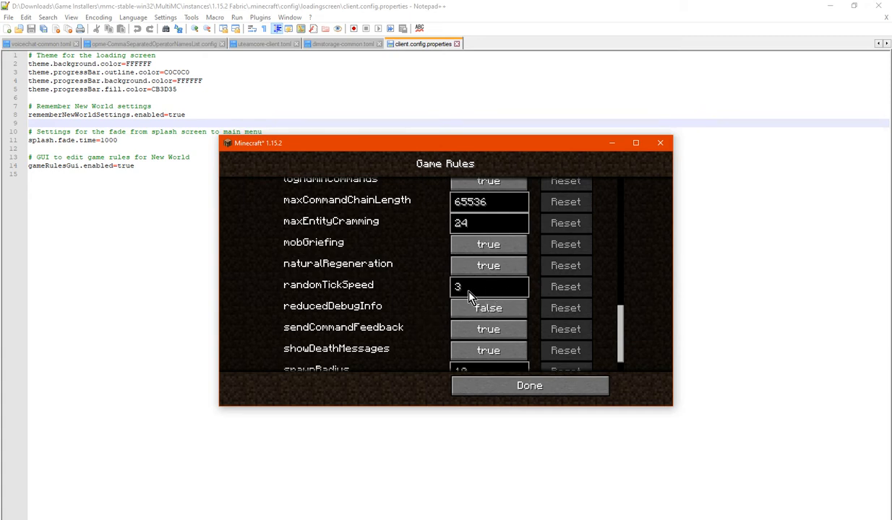
pyautogui.scroll(3)
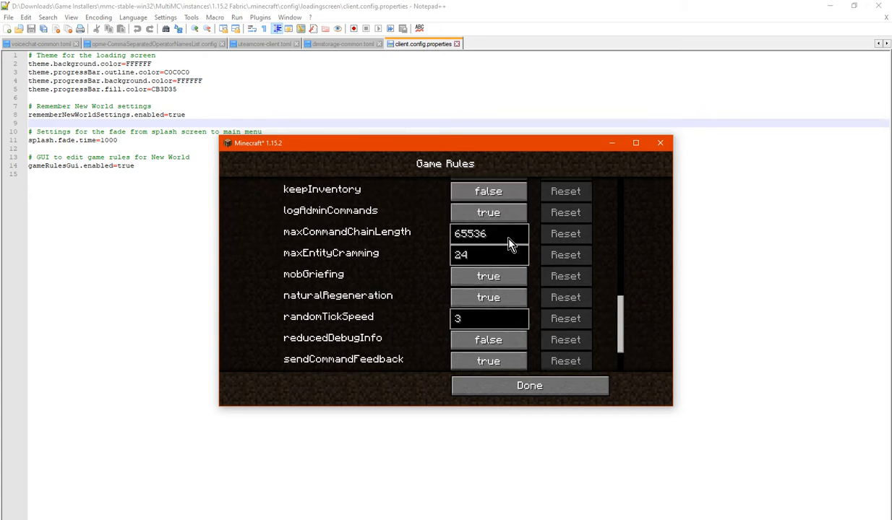
pyautogui.scroll(-3)
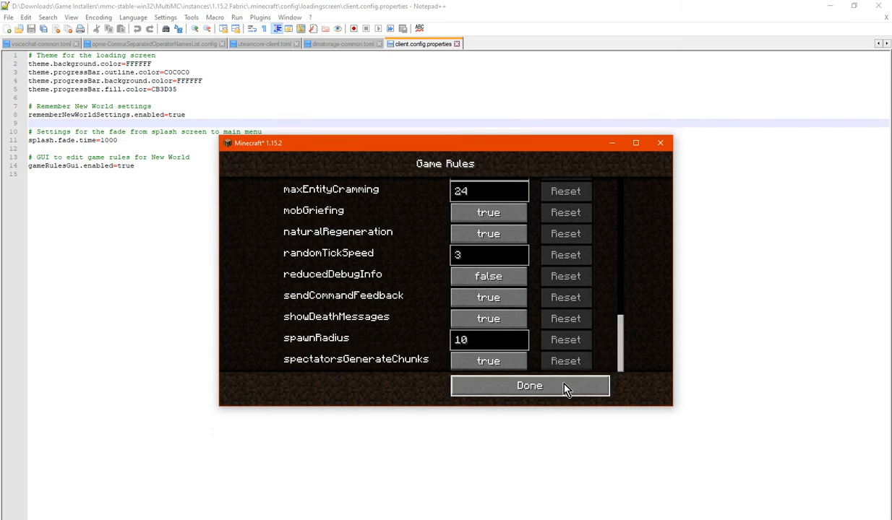
# Leave the game rules, glance at the splash fade time 1000 in the config, and return to the game
pyautogui.click(529, 385)
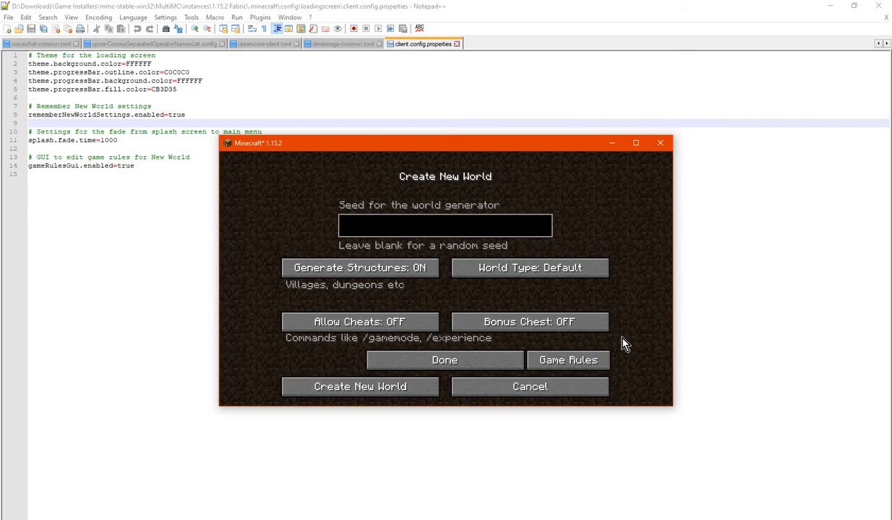
pyautogui.moveTo(644, 352)
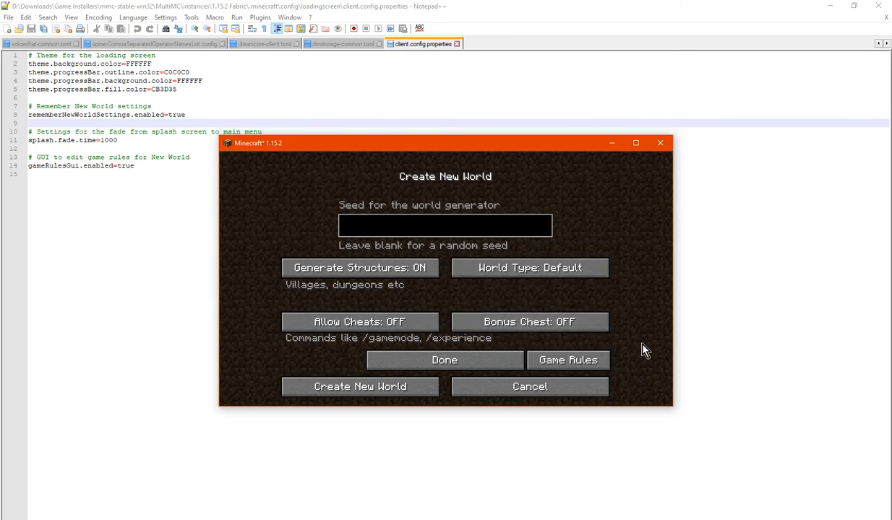
pyautogui.moveTo(165, 173)
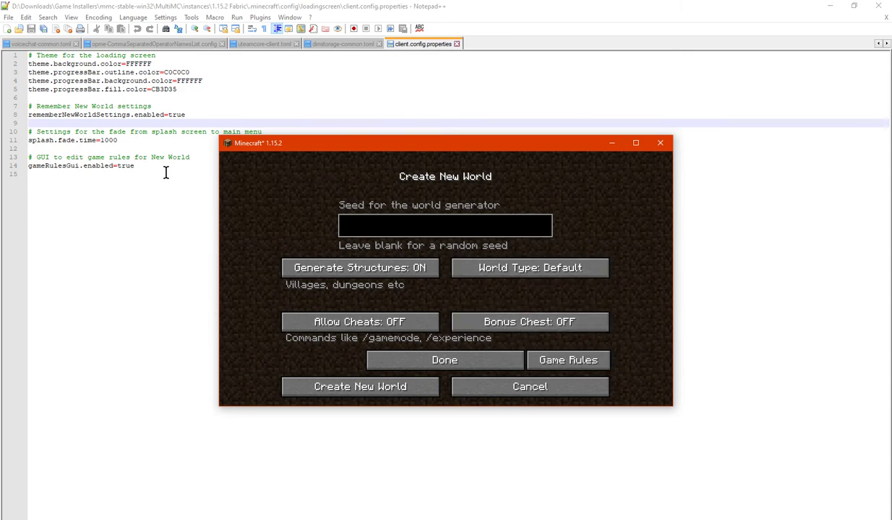
pyautogui.moveTo(182, 173)
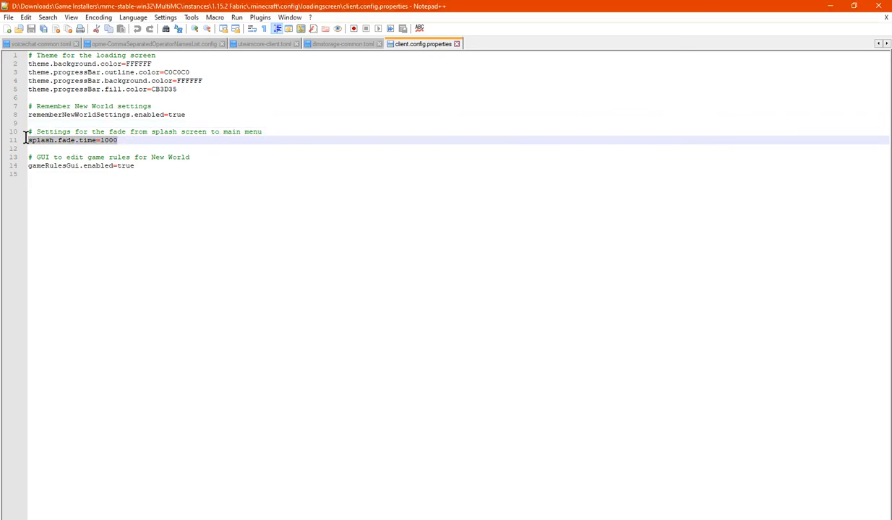
pyautogui.click(98, 141)
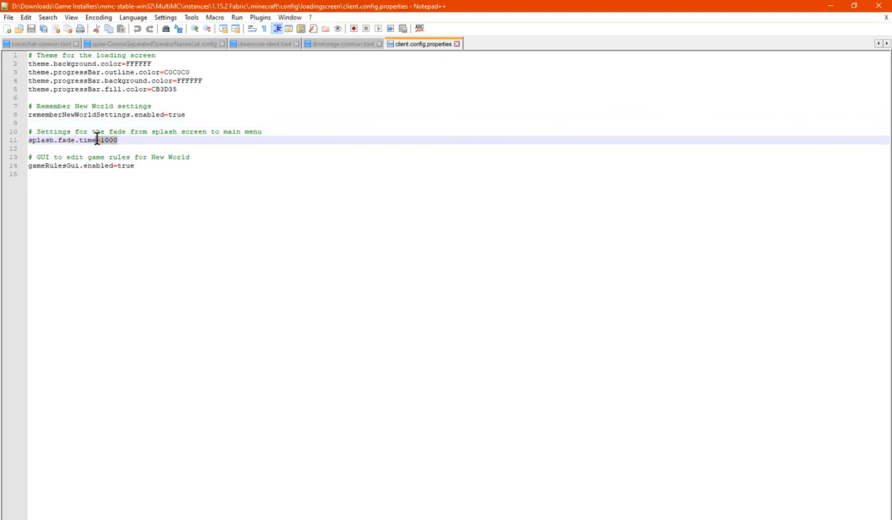
pyautogui.doubleClick(107, 140)
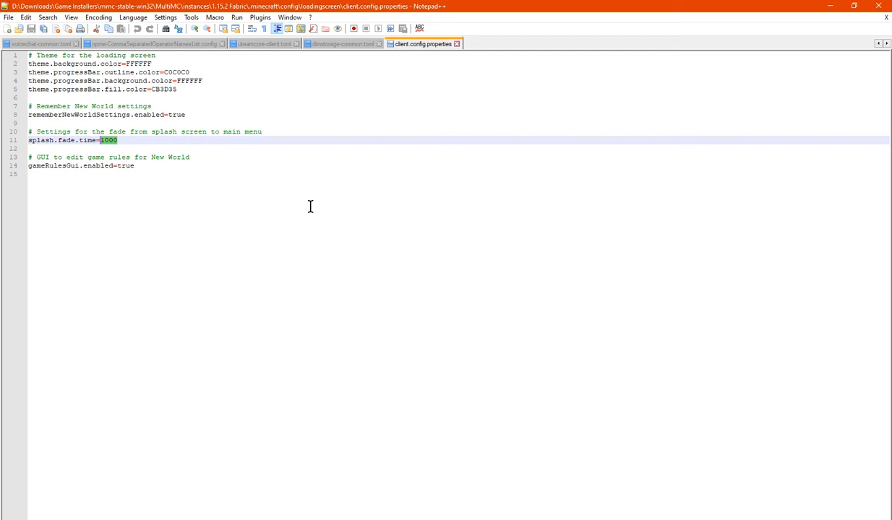
pyautogui.click(278, 174)
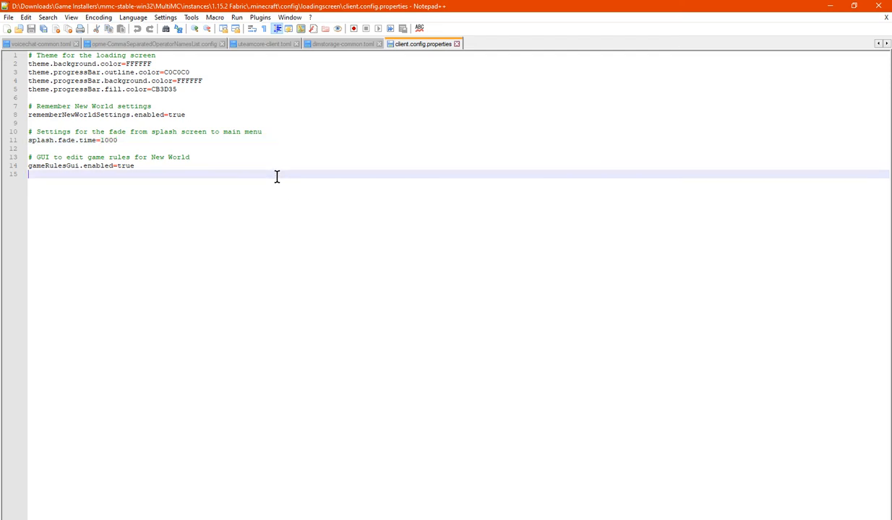
pyautogui.moveTo(150, 130)
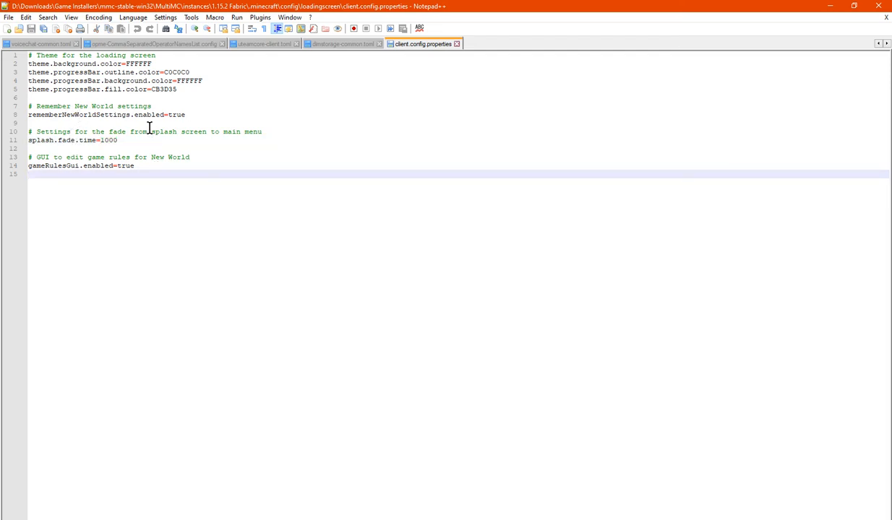
pyautogui.click(185, 114)
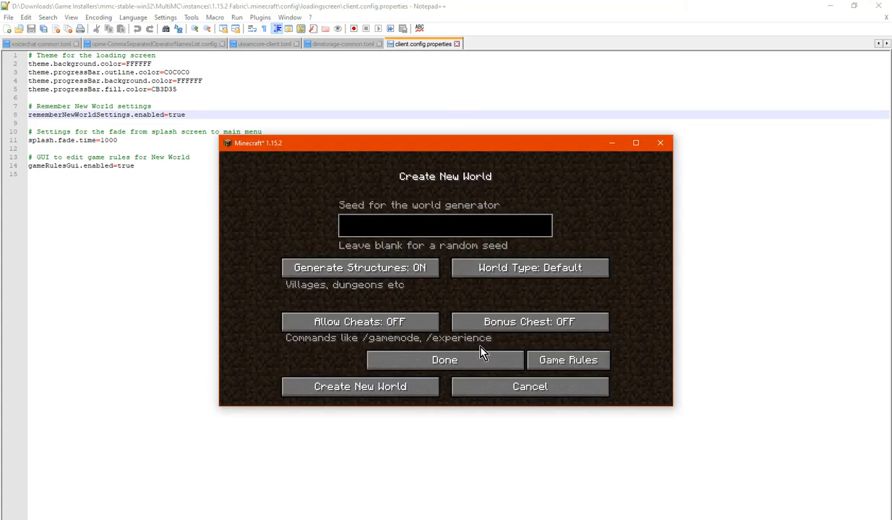
# Turn Allow Cheats and Bonus Chest on and create the world
pyautogui.click(529, 320)
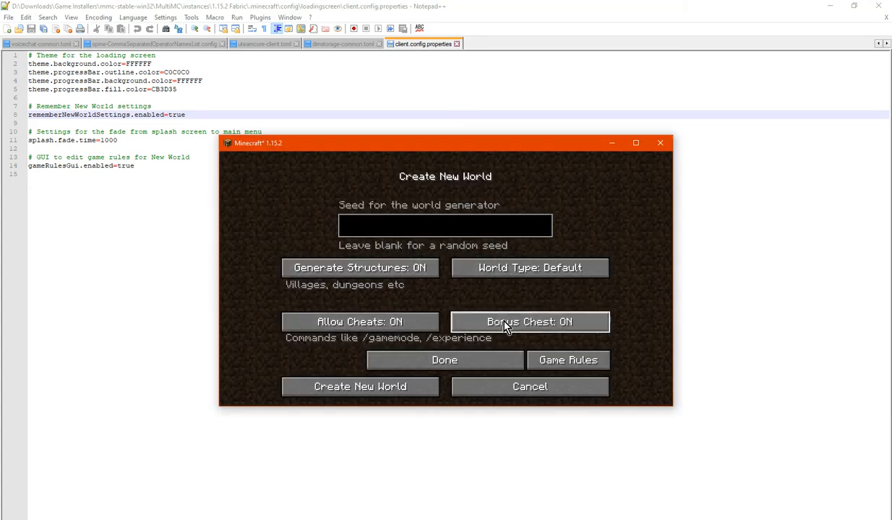
pyautogui.click(444, 360)
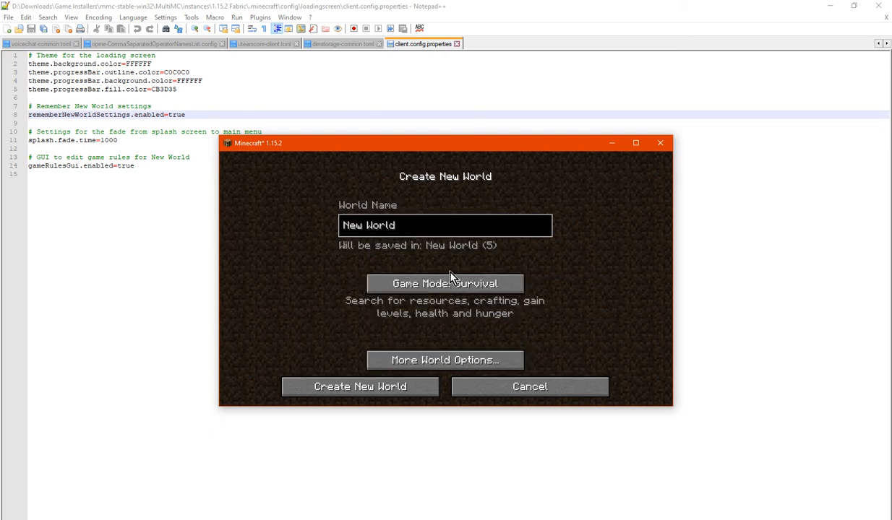
pyautogui.click(358, 387)
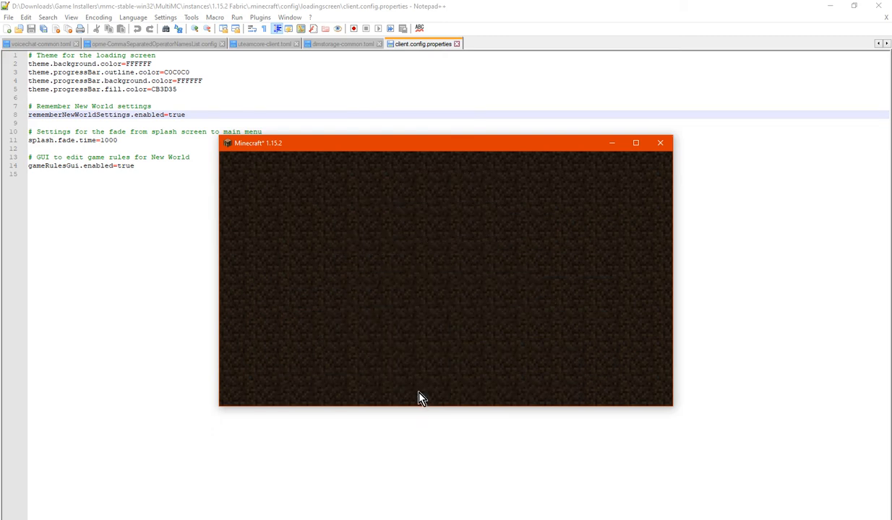
pyautogui.moveTo(535, 358)
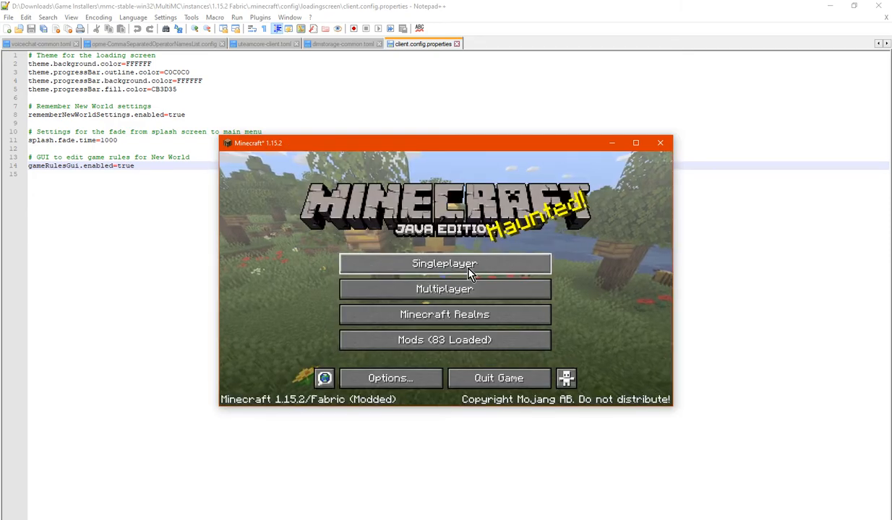
# Reopen new-world options to confirm cheats and bonus chest are remembered, then cancel
pyautogui.click(445, 263)
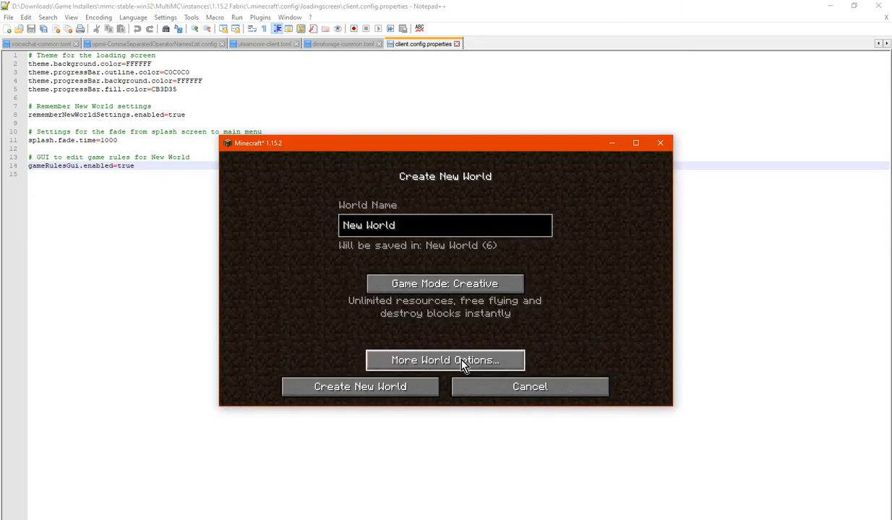
pyautogui.click(445, 360)
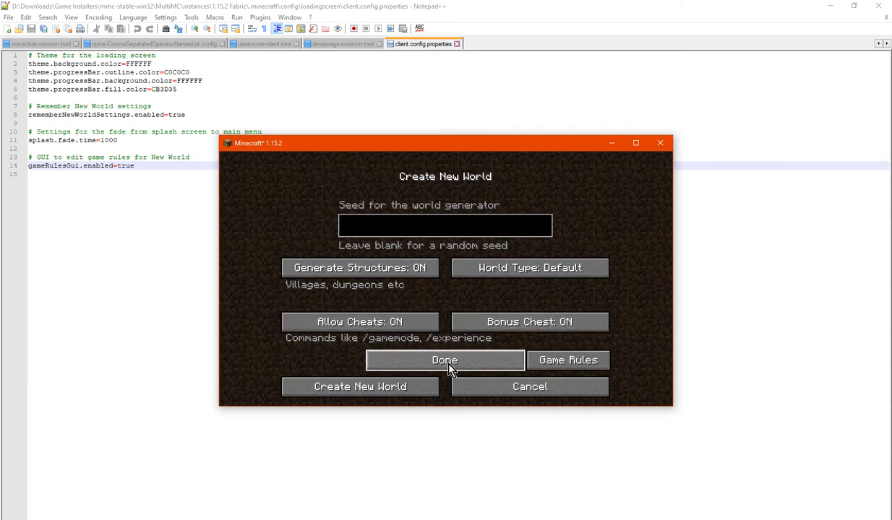
pyautogui.moveTo(476, 364)
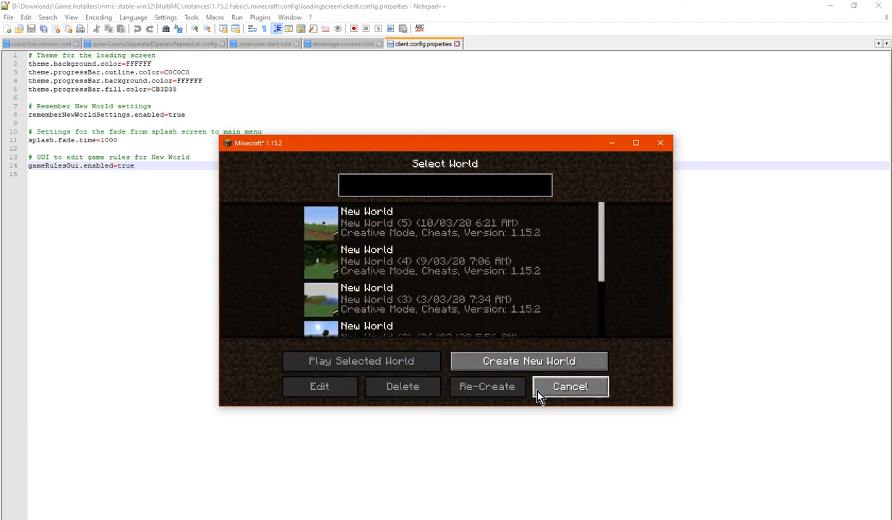
pyautogui.click(569, 386)
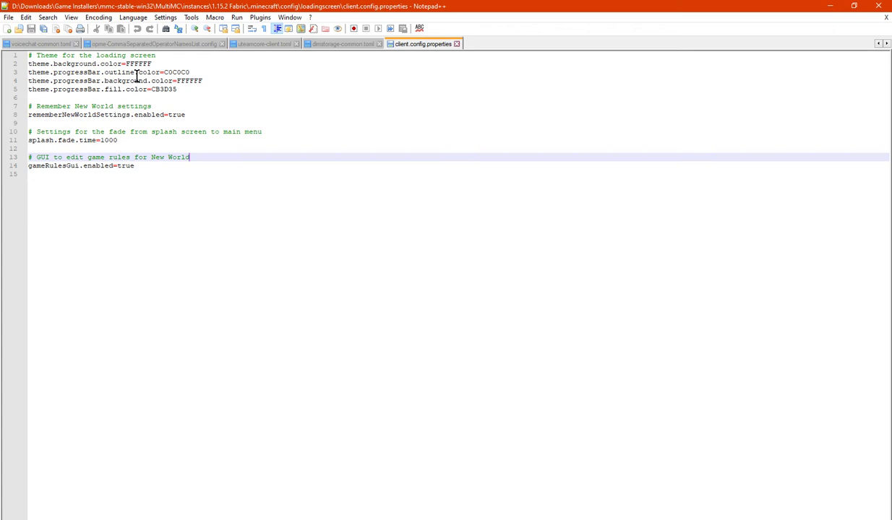
# Set the loading-screen background to AAA000 and bar background to BBC333
pyautogui.click(258, 70)
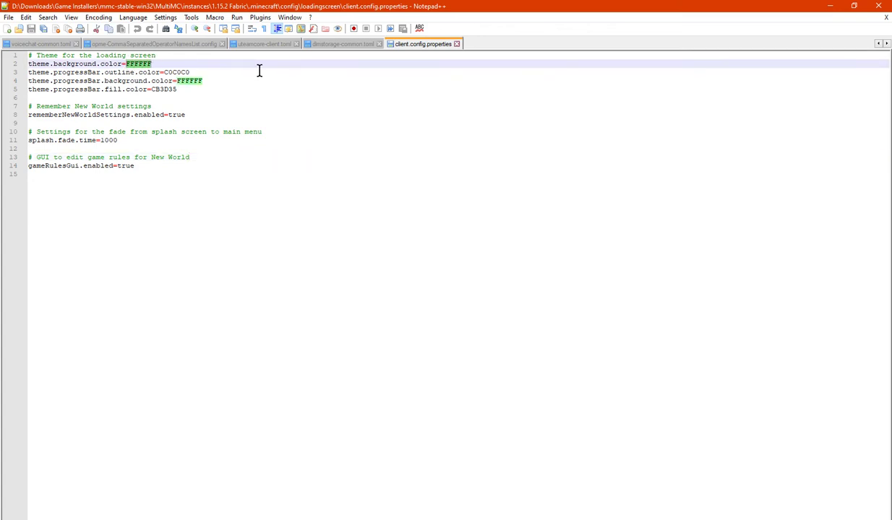
pyautogui.write('AAAA000')
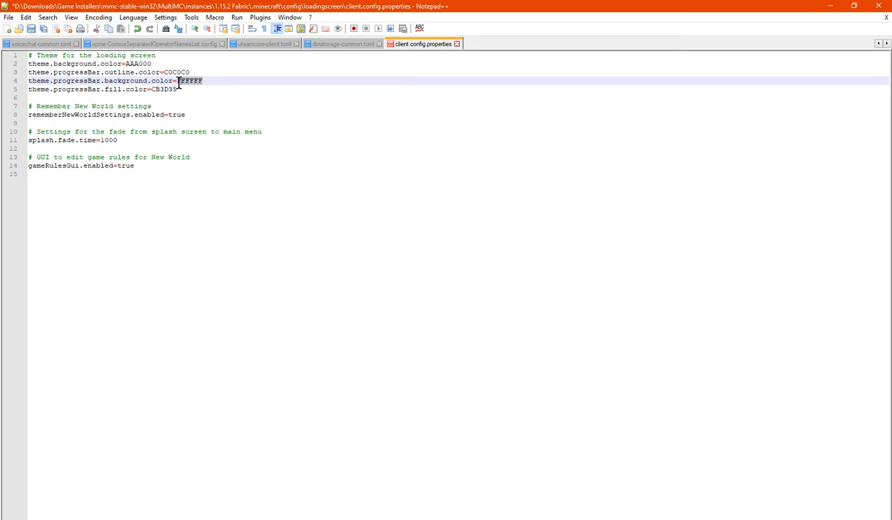
pyautogui.write('BB')
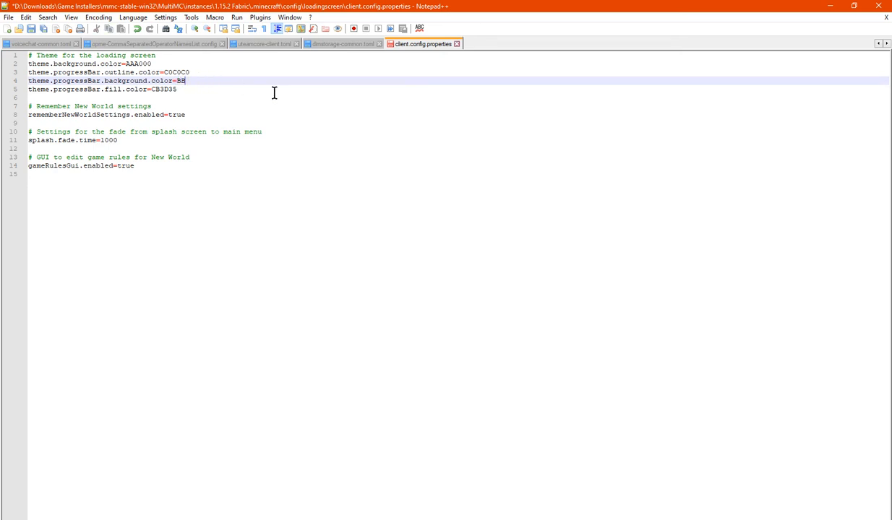
pyautogui.write('C')
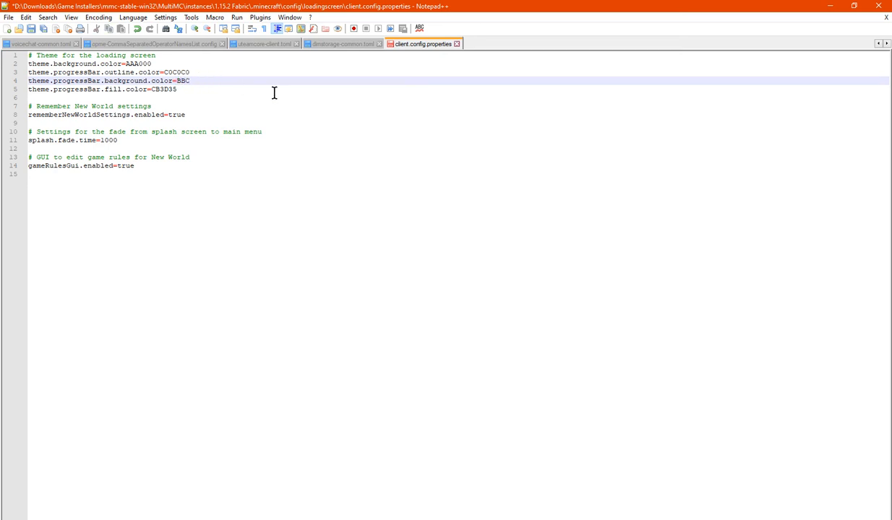
pyautogui.write('333')
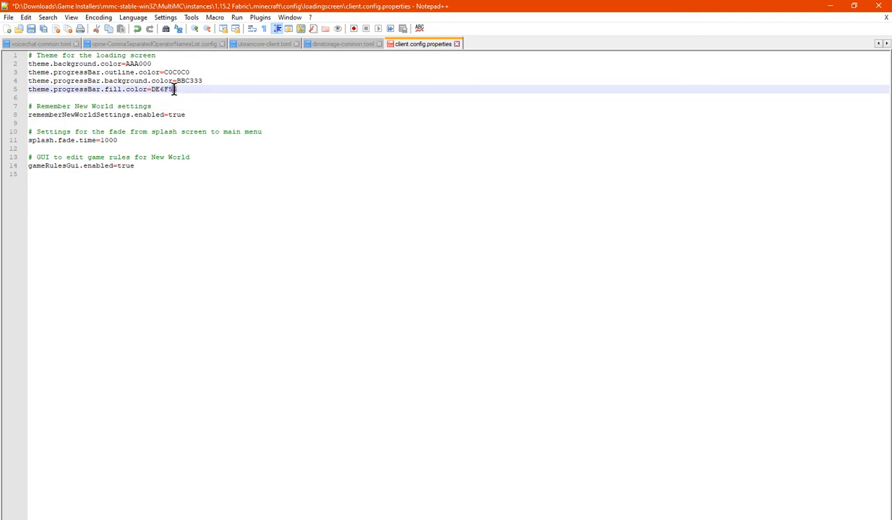
# Set the outline to D5D5D5 and the progress bar fill to DE4F45
pyautogui.doubleClick(175, 72)
pyautogui.write('D')
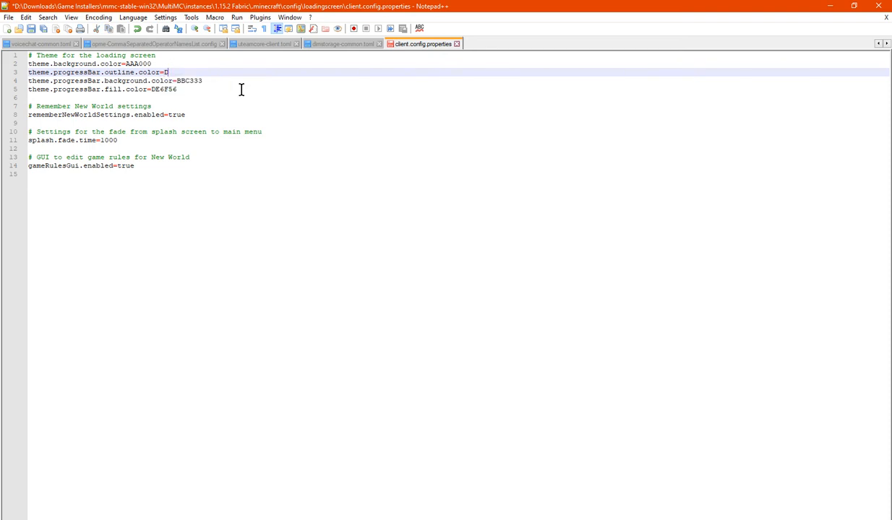
pyautogui.write('5')
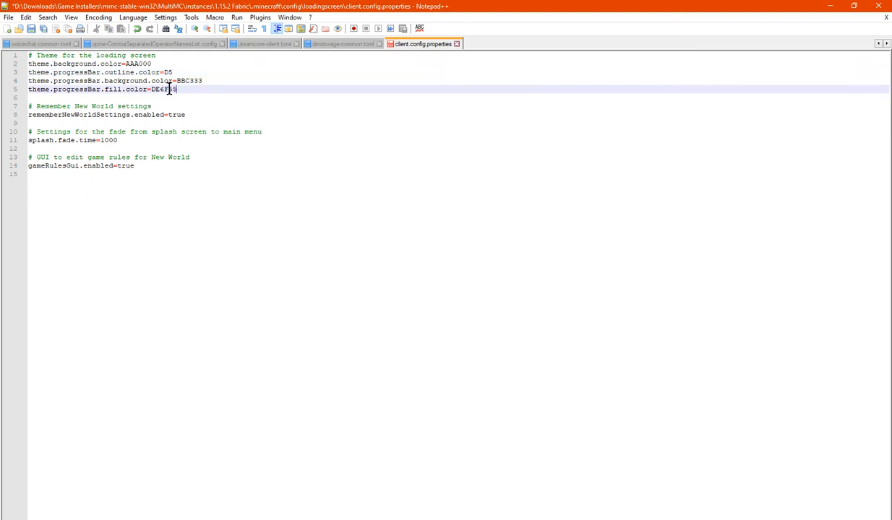
pyautogui.moveTo(173, 81)
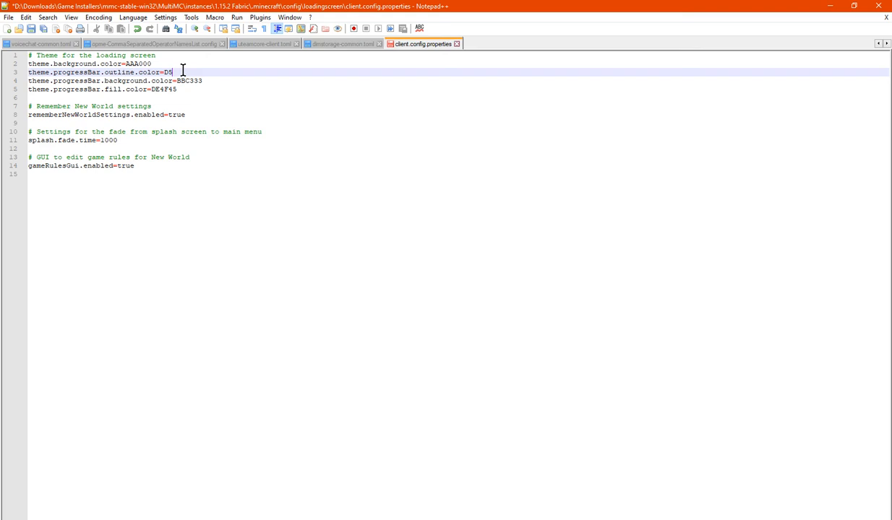
pyautogui.write('5D5')
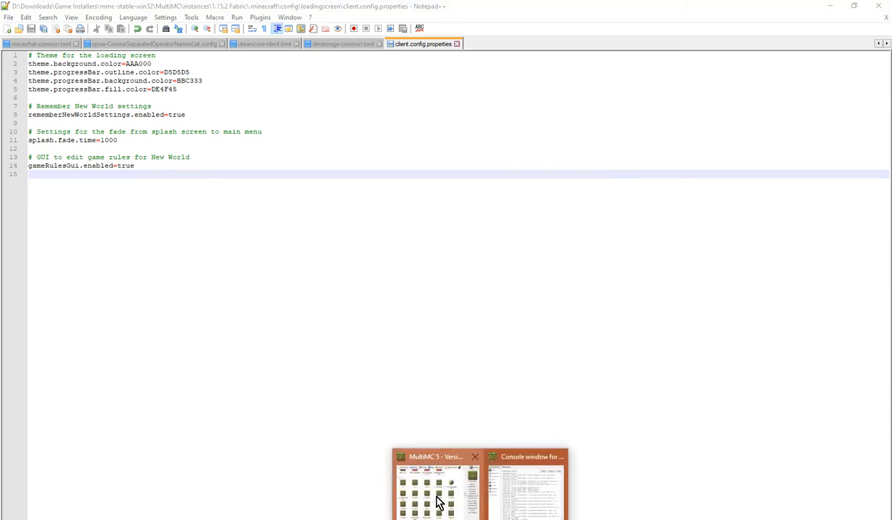
# Relaunch from MultiMC, confirm Fabric Loading Screen v1.0.0 in the mods list, and close it
pyautogui.click(526, 484)
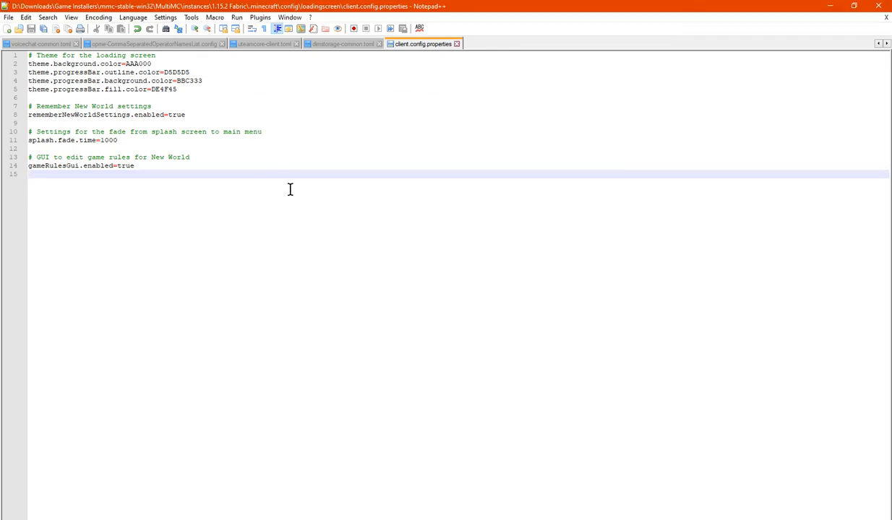
pyautogui.moveTo(457, 414)
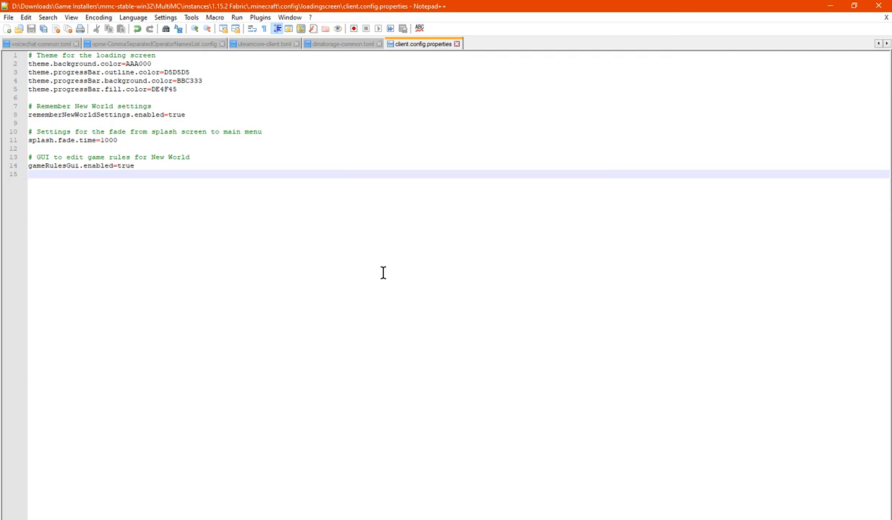
pyautogui.moveTo(425, 44)
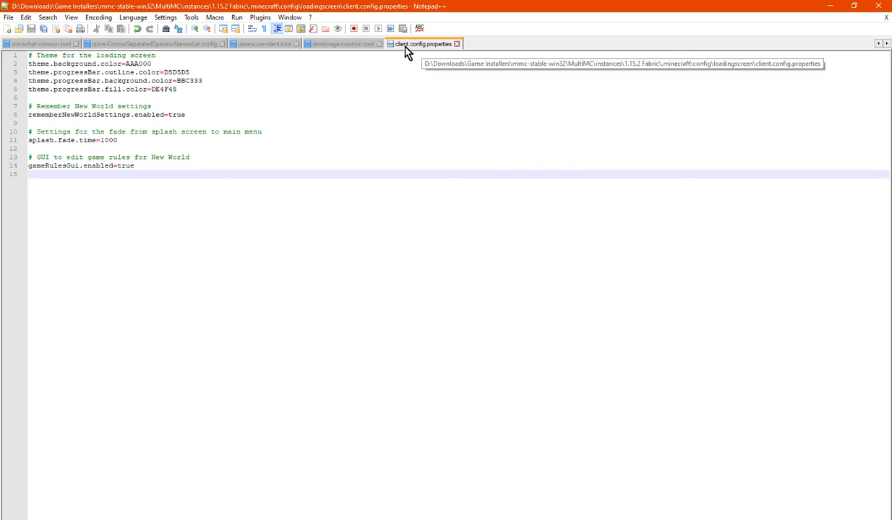
pyautogui.moveTo(463, 428)
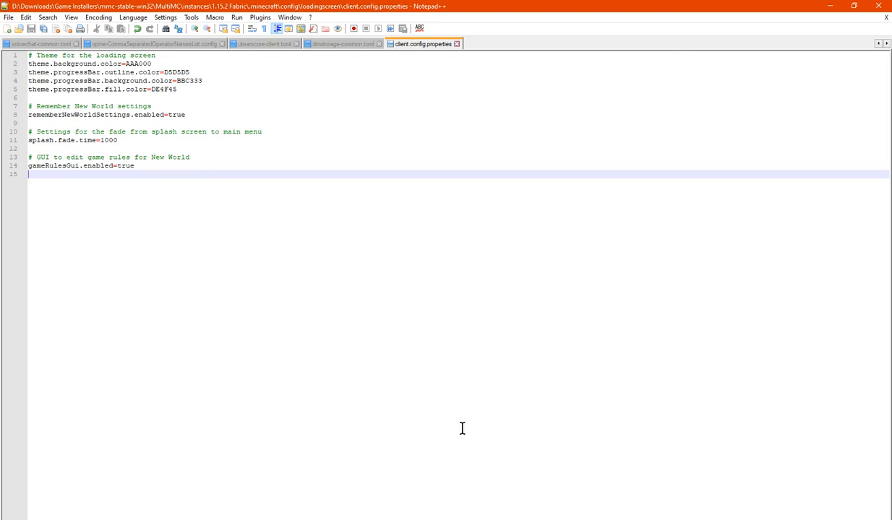
pyautogui.moveTo(517, 448)
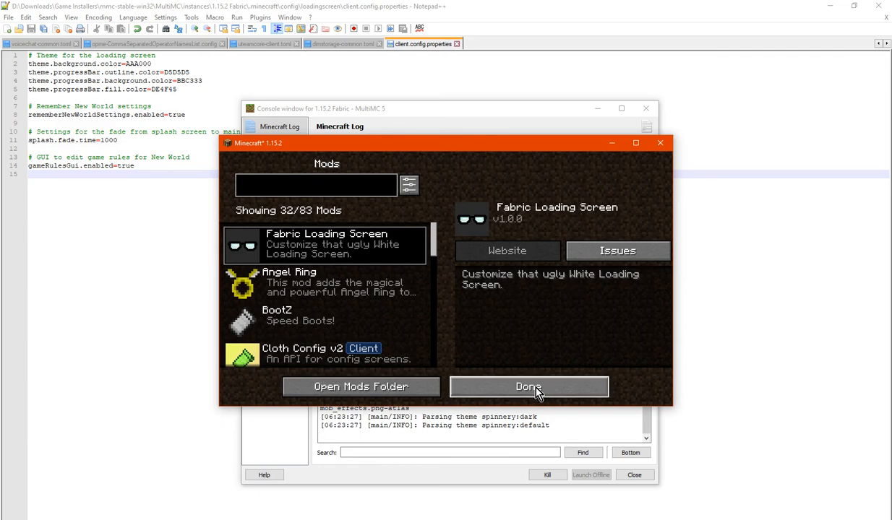
pyautogui.click(529, 388)
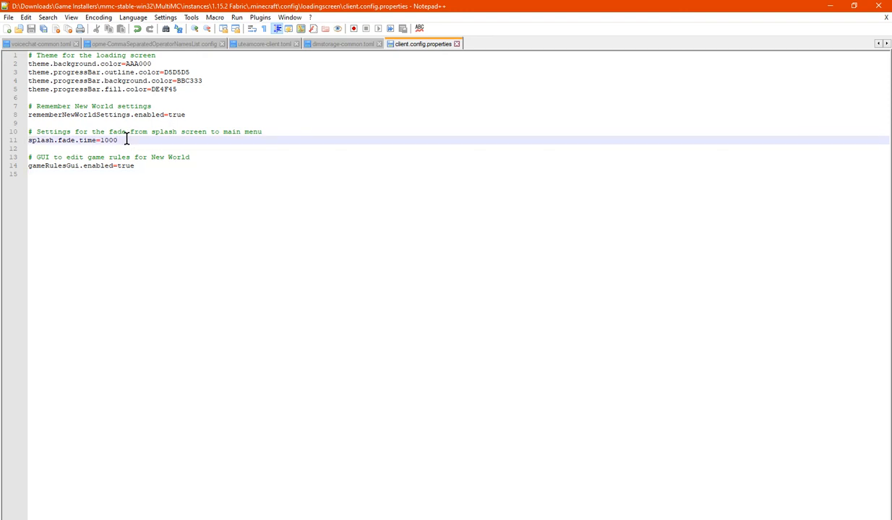
pyautogui.moveTo(320, 226)
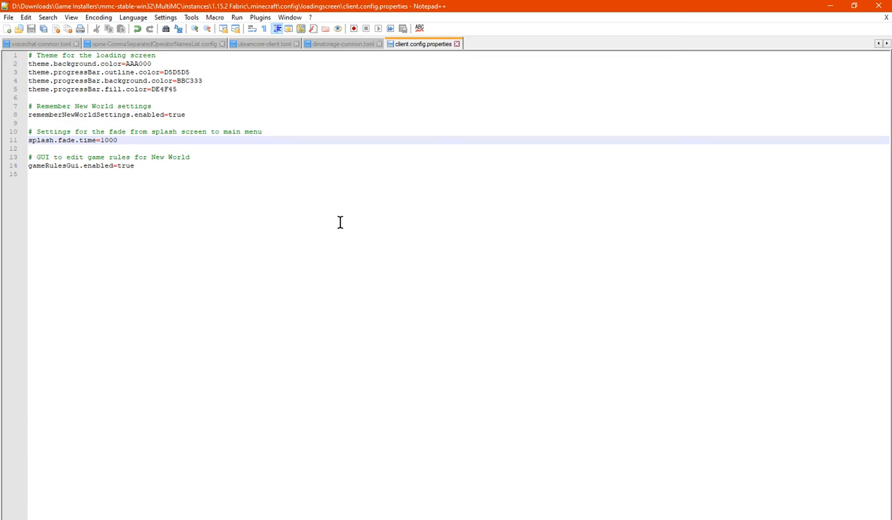
# Change splash.fade.time from 1000 to 10000
pyautogui.write('0')
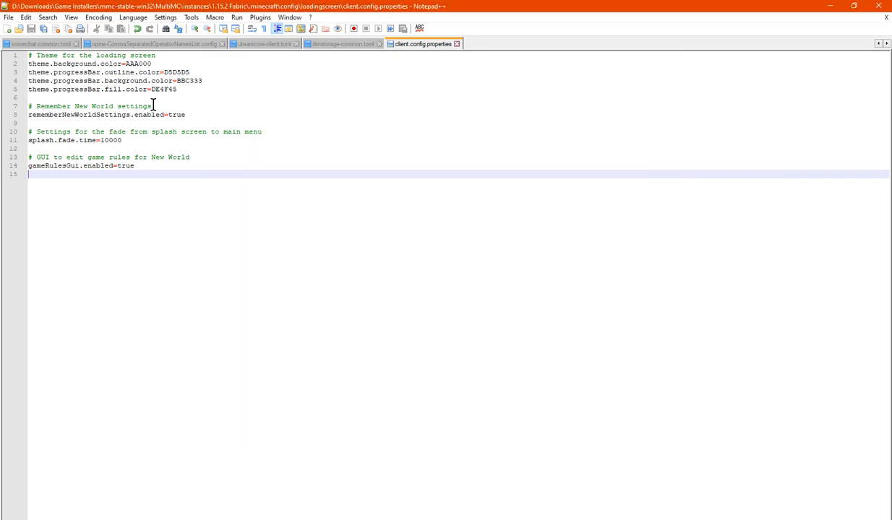
pyautogui.moveTo(451, 482)
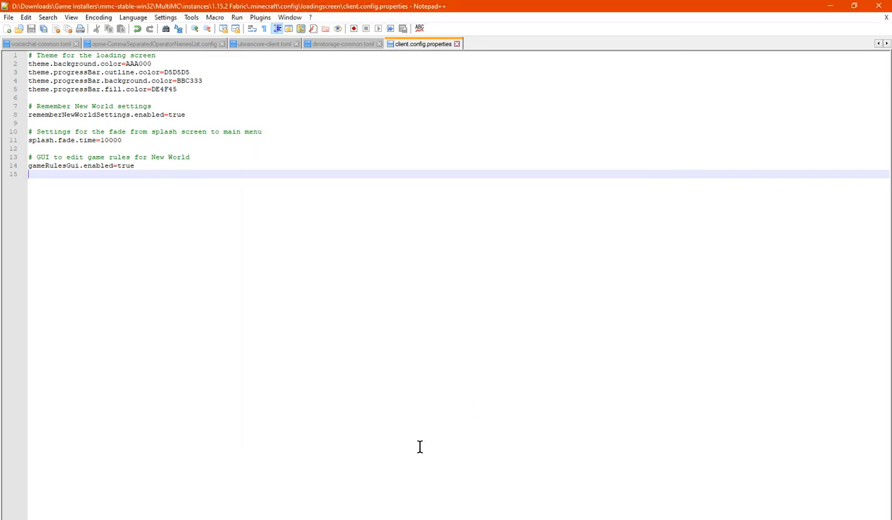
pyautogui.moveTo(493, 459)
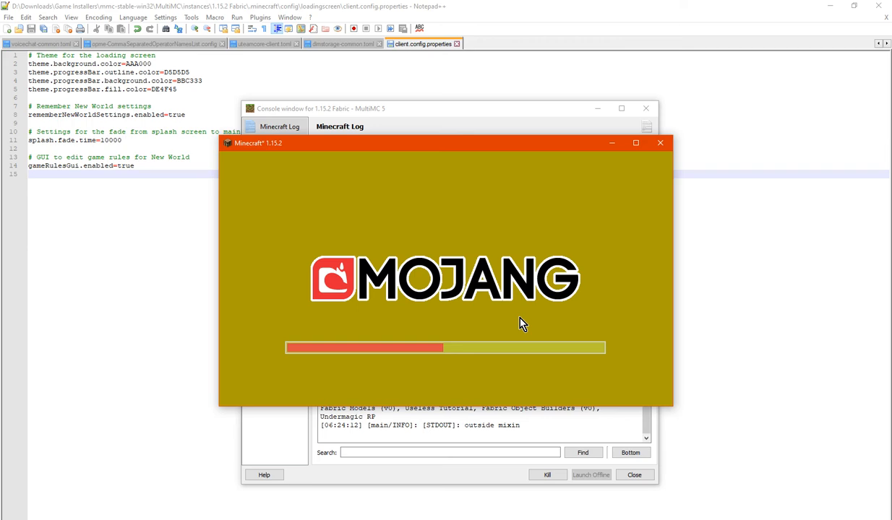
pyautogui.moveTo(534, 322)
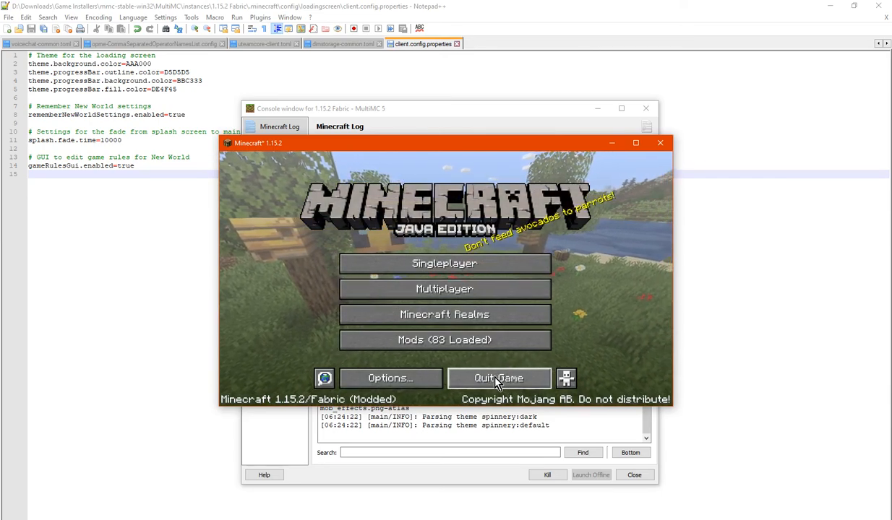
# Quit the game from the main menu after the olive loading screen
pyautogui.click(498, 379)
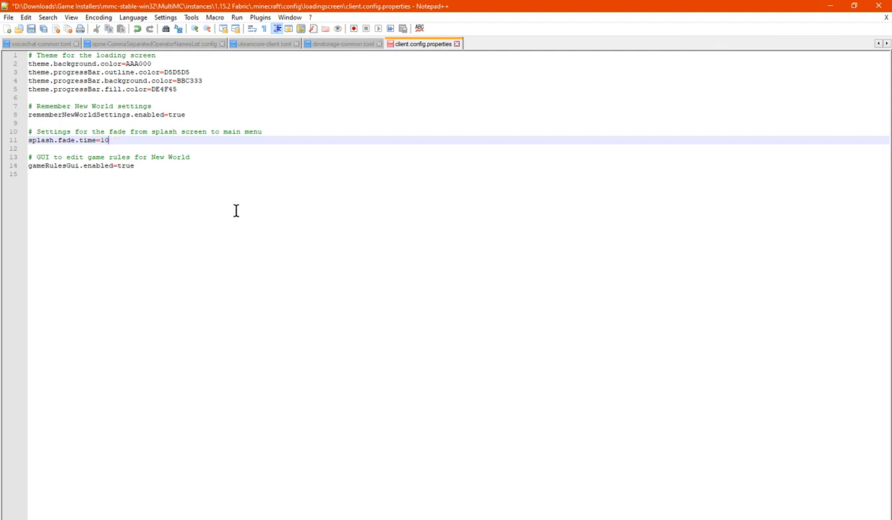
# Set the gameRulesGui line to false
pyautogui.doubleClick(126, 164)
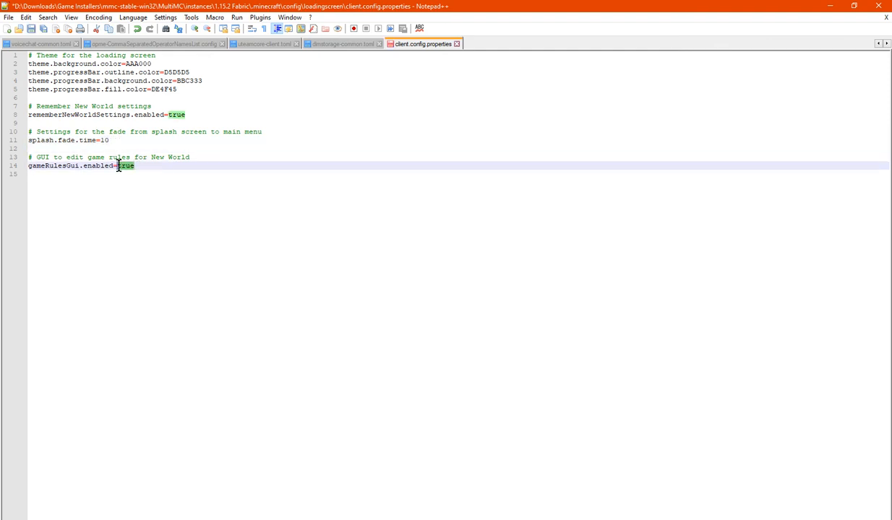
pyautogui.write('fals')
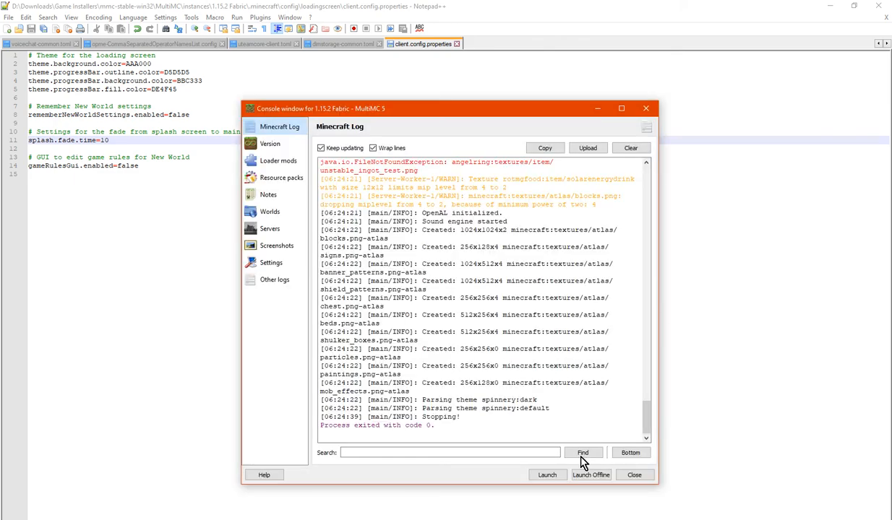
pyautogui.moveTo(599, 410)
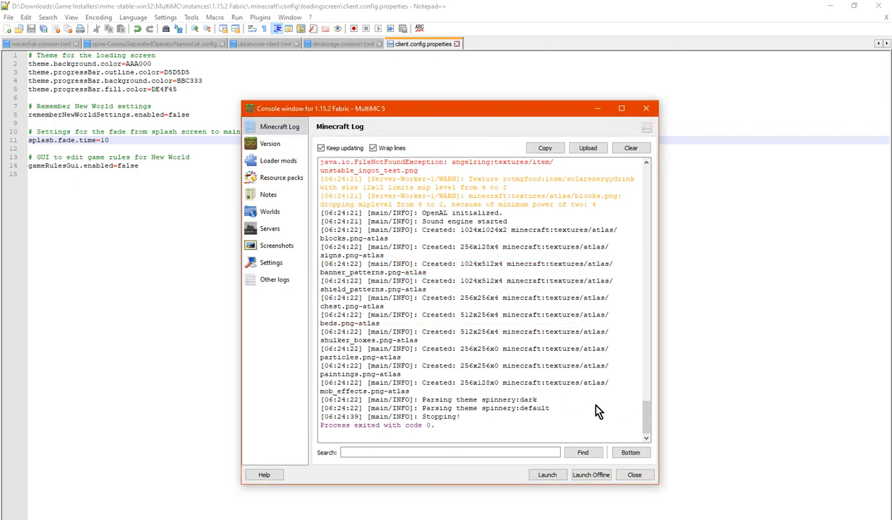
# Launch the instance again from the MultiMC console
pyautogui.click(547, 474)
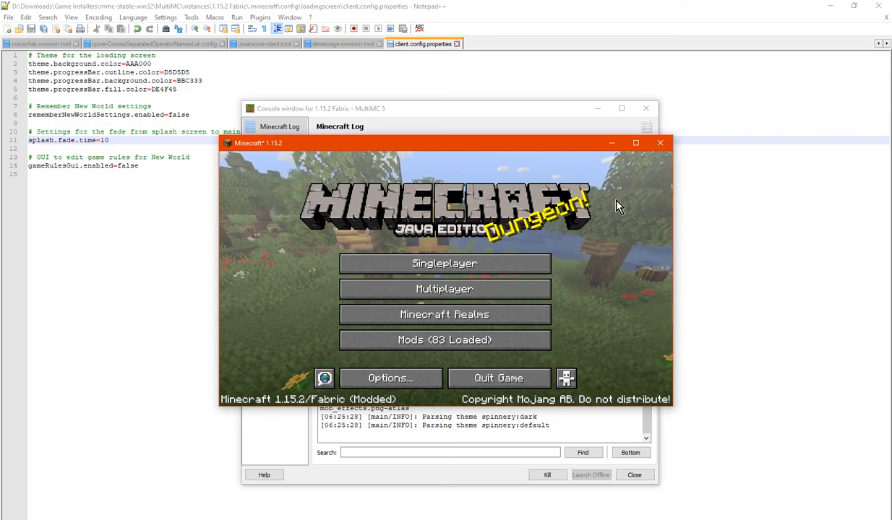
# Toggle bonus chest in new-world options, confirm nothing is remembered, and cancel to the world list
pyautogui.click(445, 263)
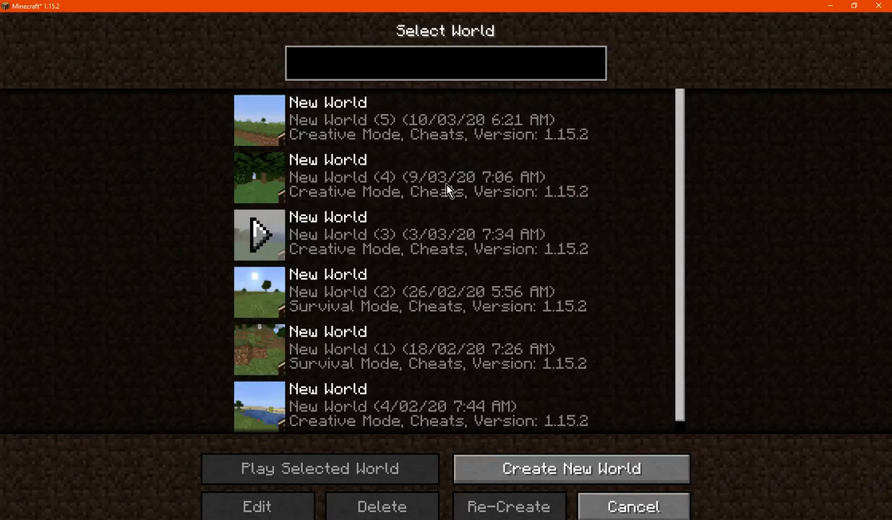
pyautogui.click(445, 120)
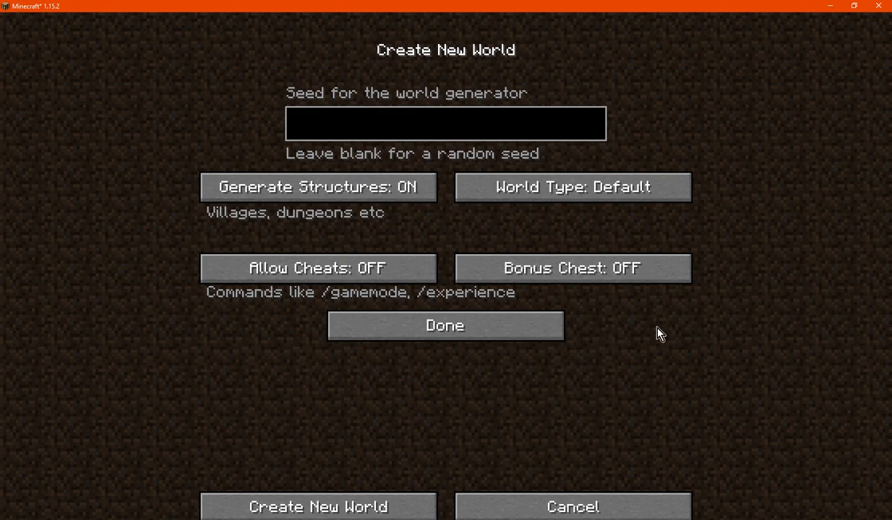
pyautogui.click(572, 267)
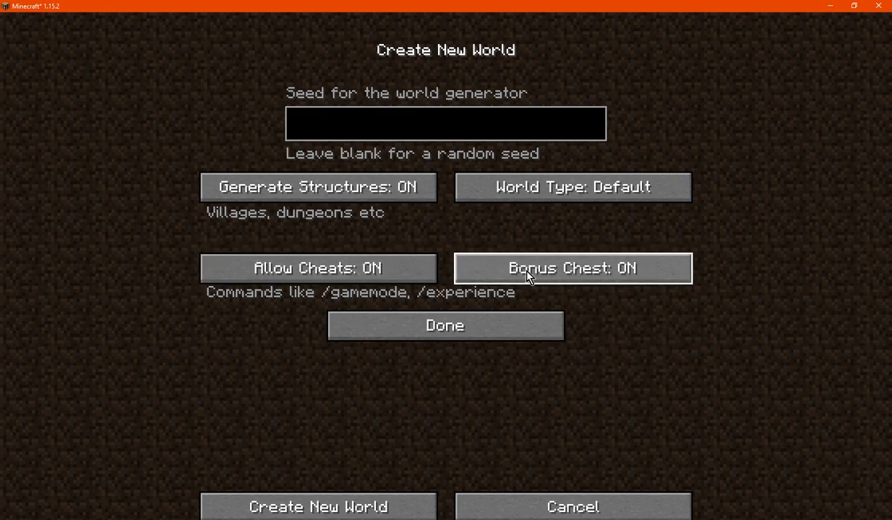
pyautogui.click(573, 267)
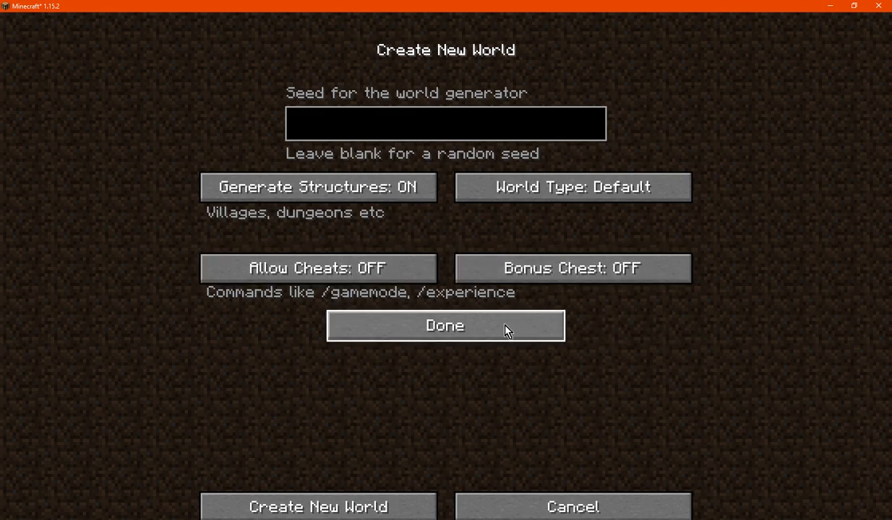
pyautogui.click(445, 326)
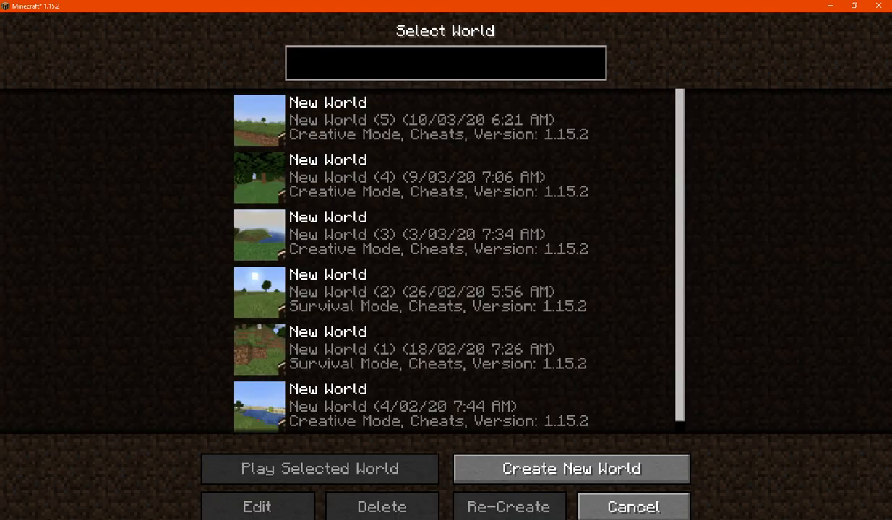